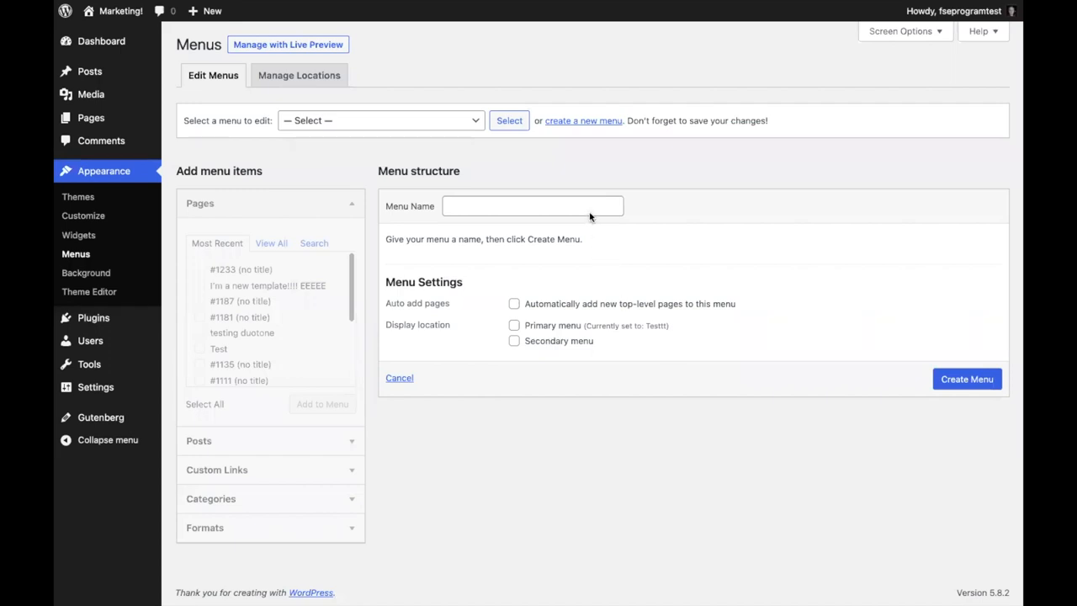
Step: Create a new menu named YouTube Menu
text(You)
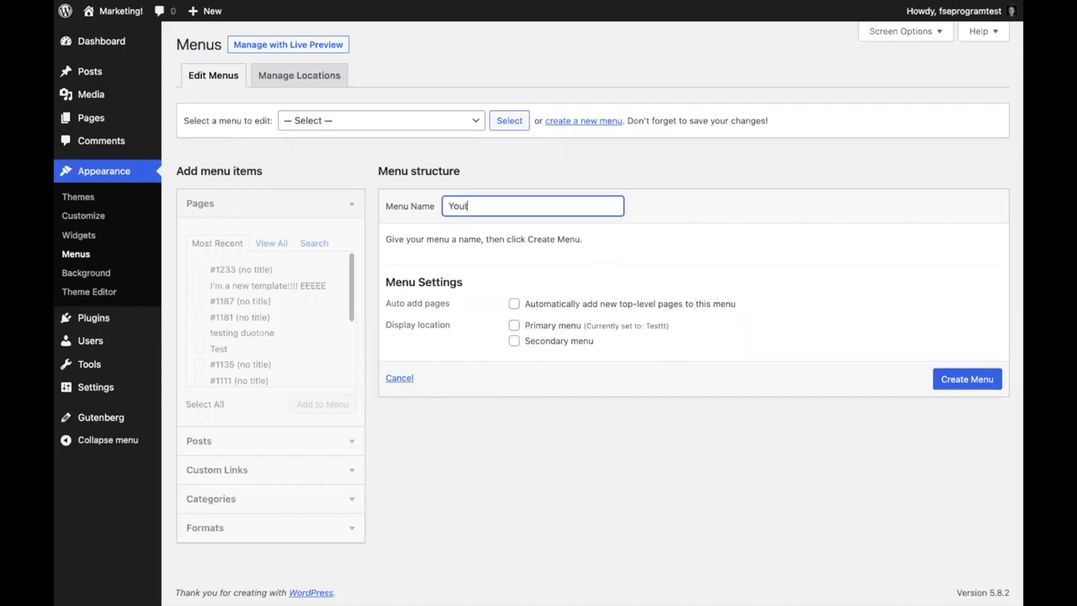
text(YouTube Menu)
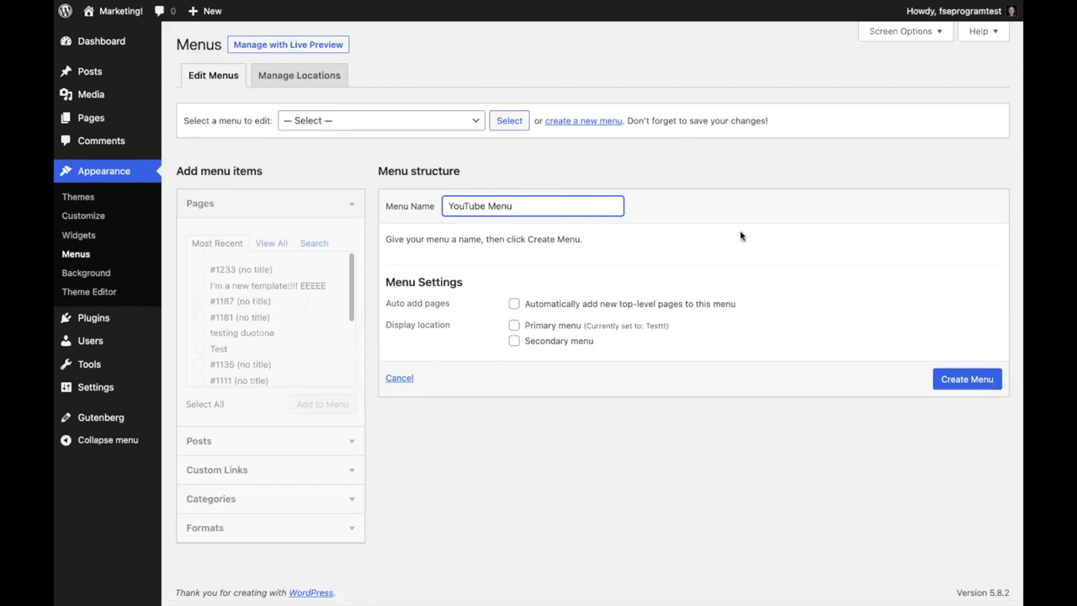
click(966, 379)
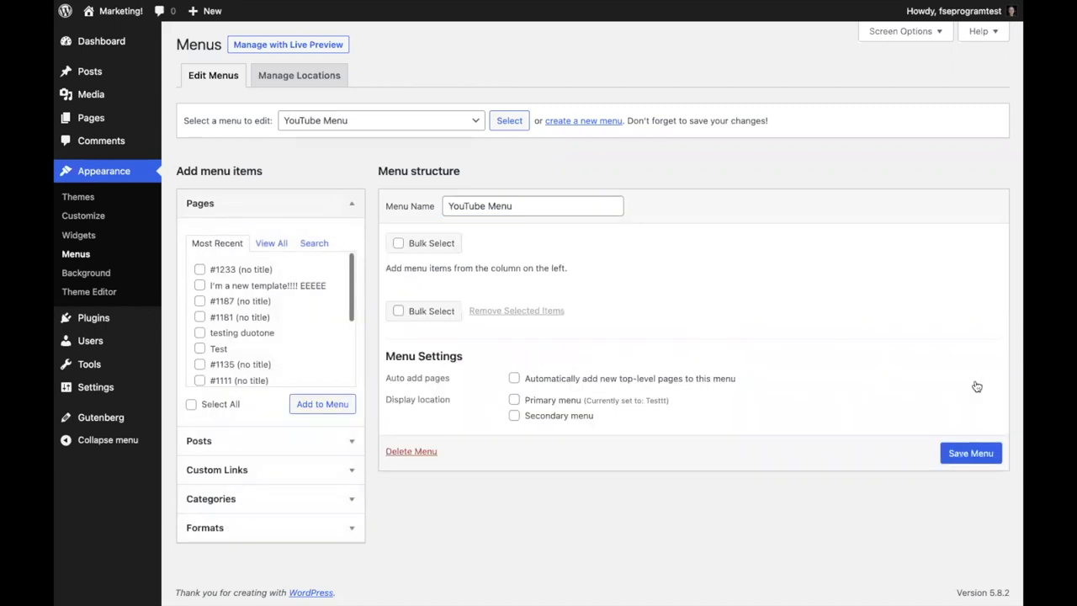
mouse_move(424, 310)
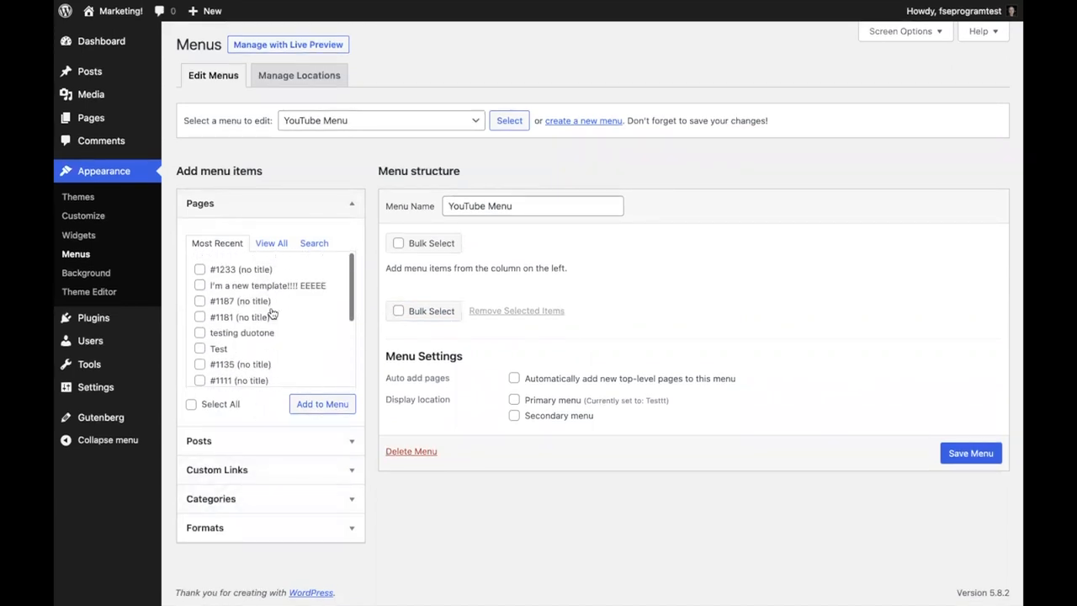
Step: Add the checked pages, nest the second Test page as a sub item, assign the Secondary location and save
scroll(down, 3)
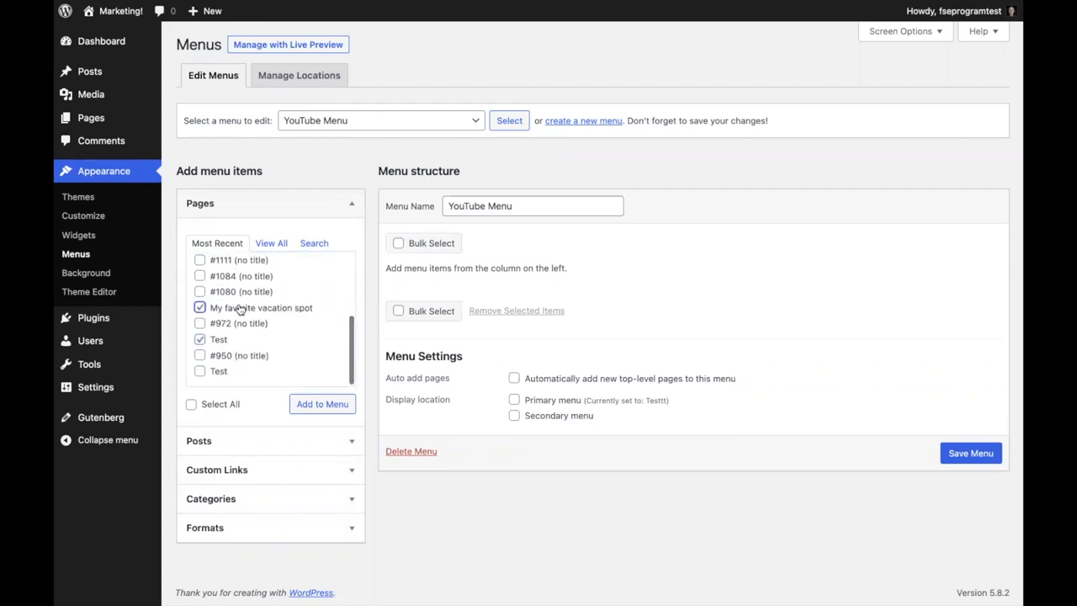
click(323, 404)
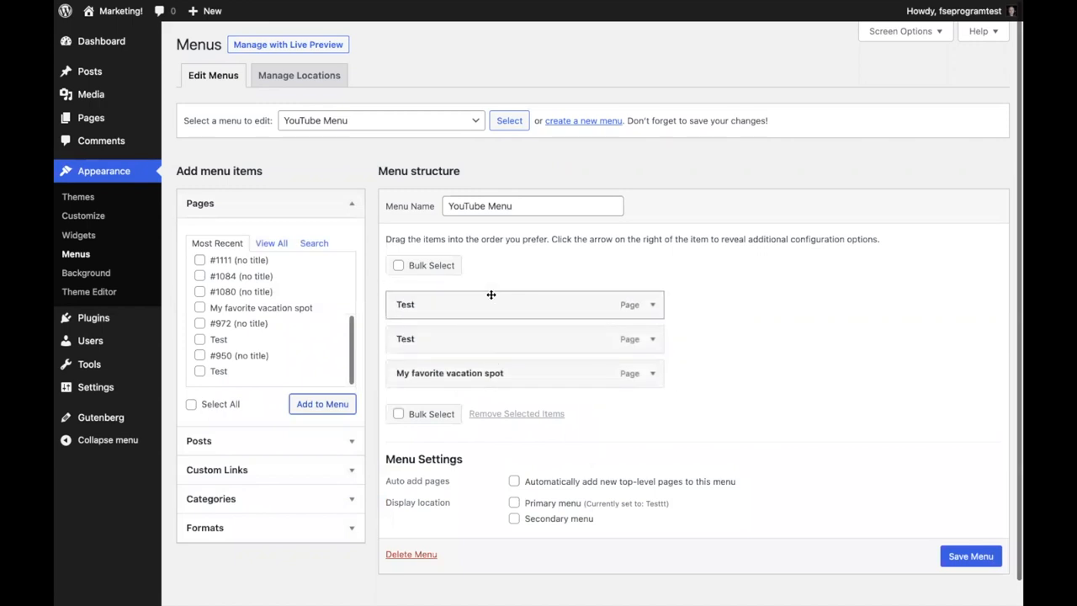
drag(404, 338, 455, 338)
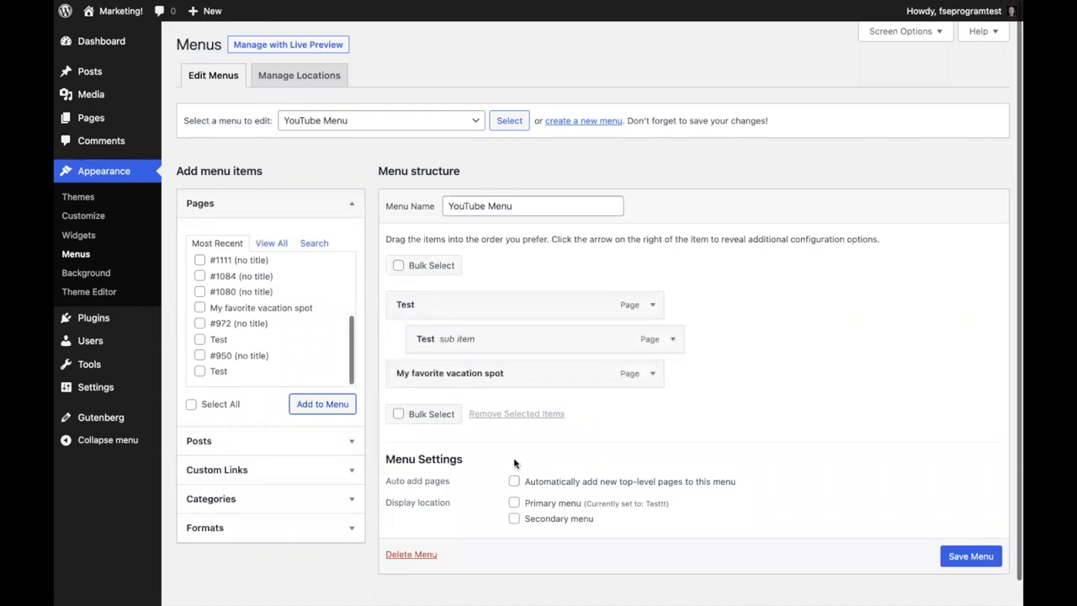
scroll(down, 3)
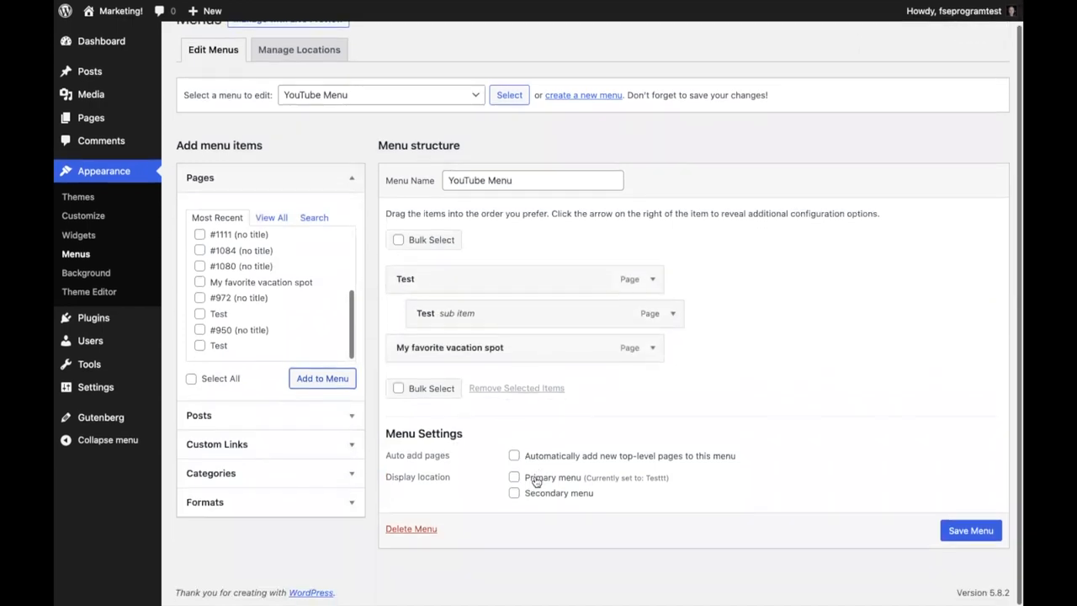
click(515, 492)
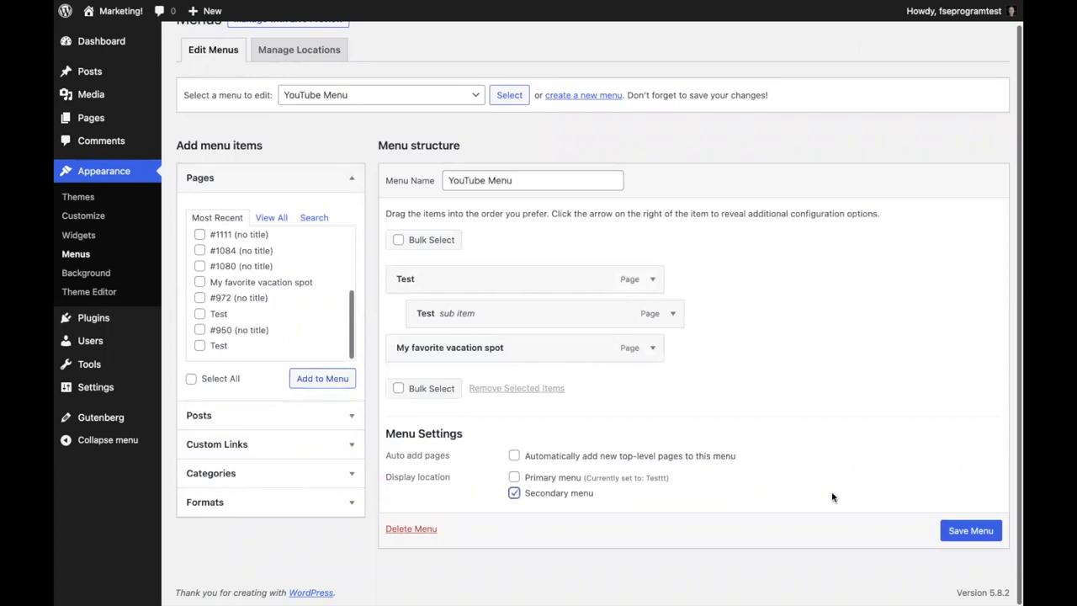
click(969, 530)
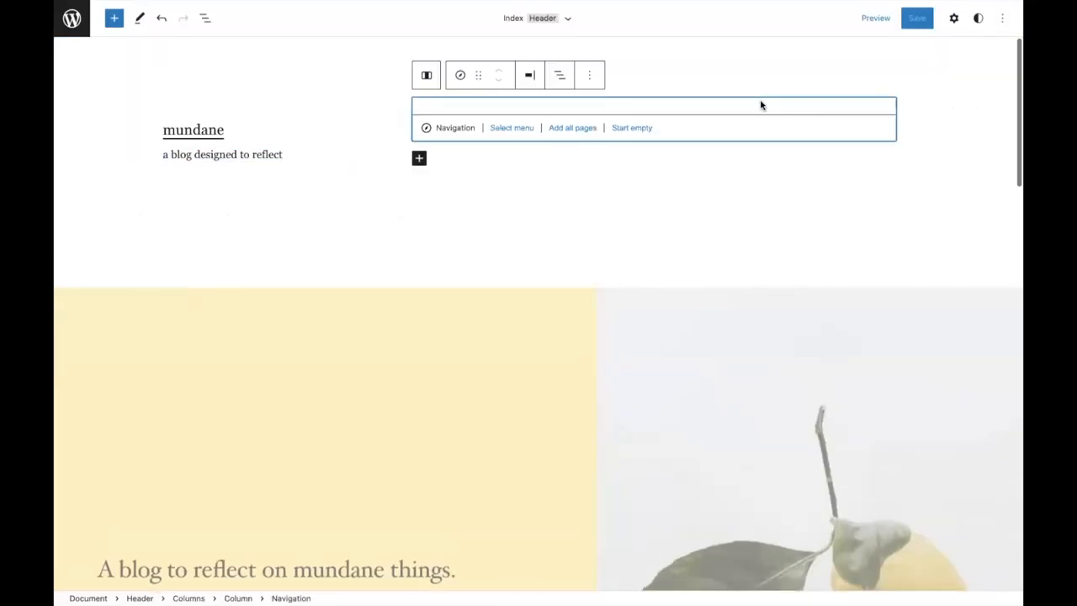
Step: Start an empty navigation menu named Main Menu in the header Navigation block
click(511, 128)
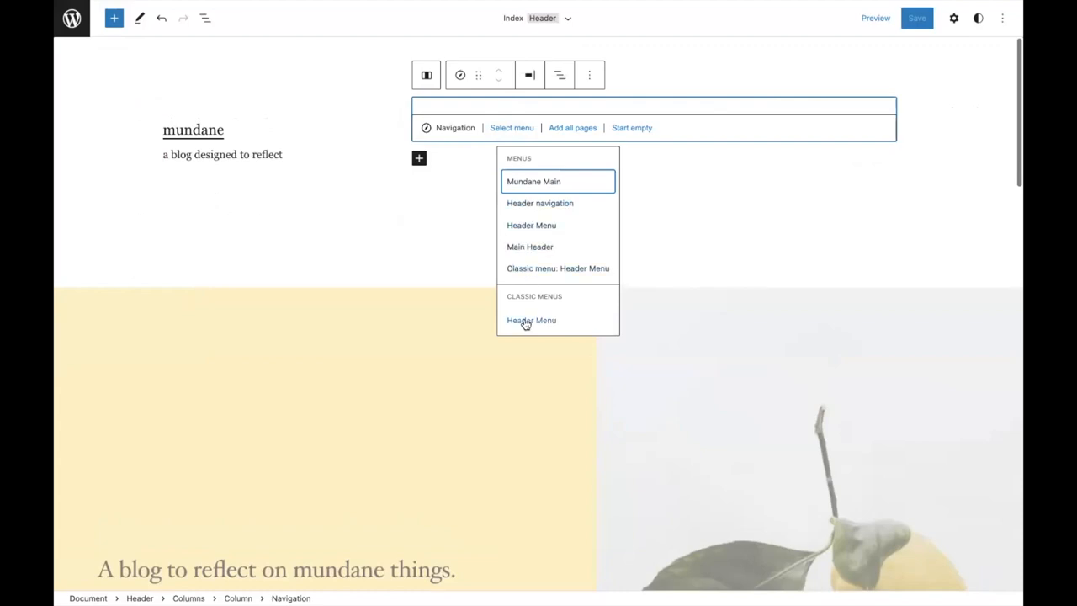
mouse_move(626, 128)
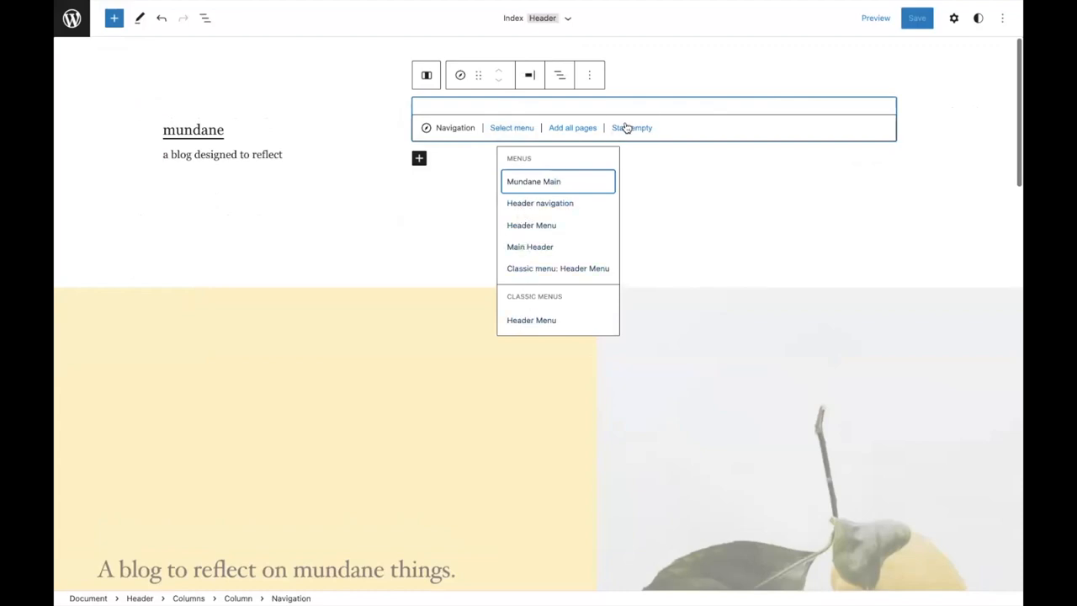
click(631, 128)
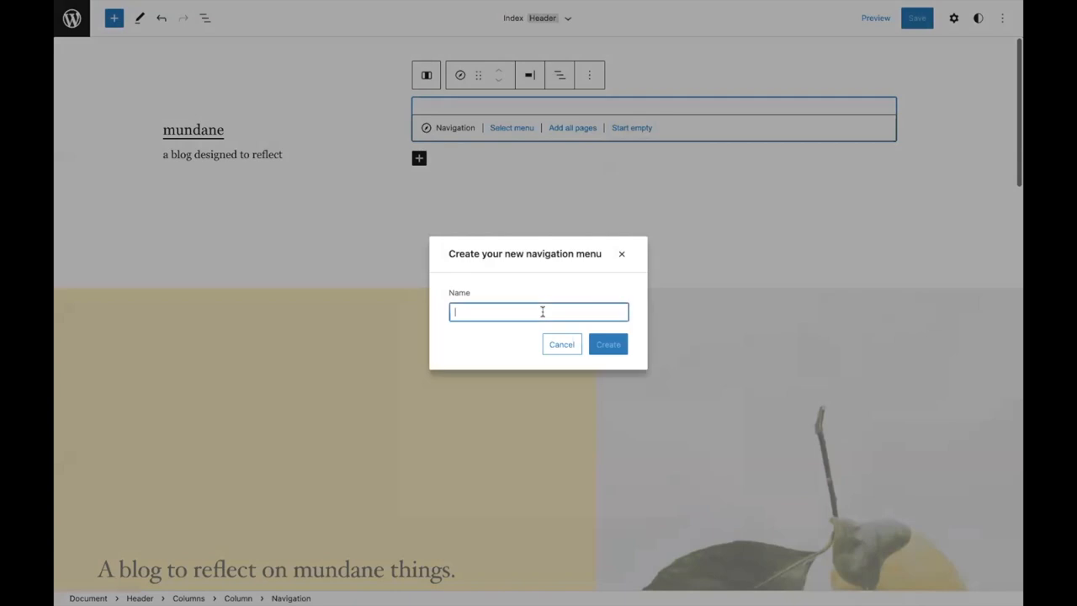
text(Main Menu)
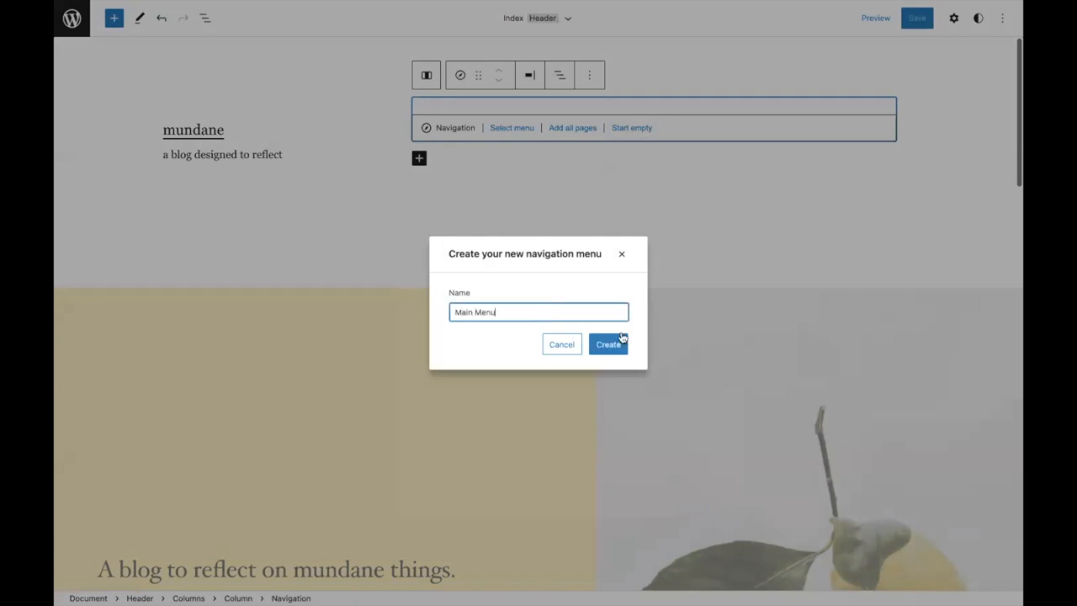
click(607, 344)
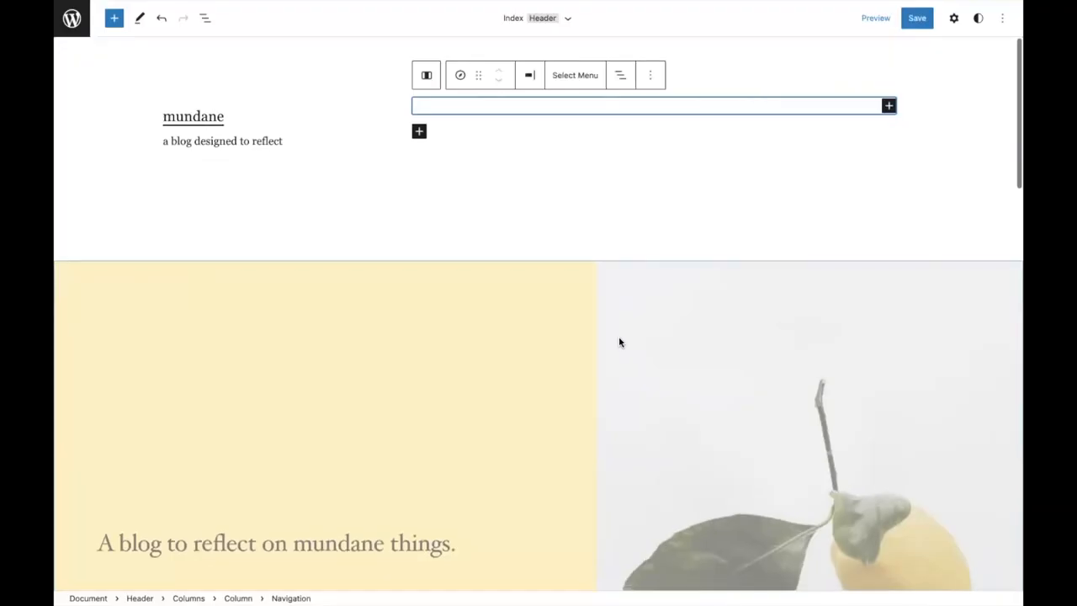
Step: Add Home and then Projects as page links in the header navigation
click(889, 104)
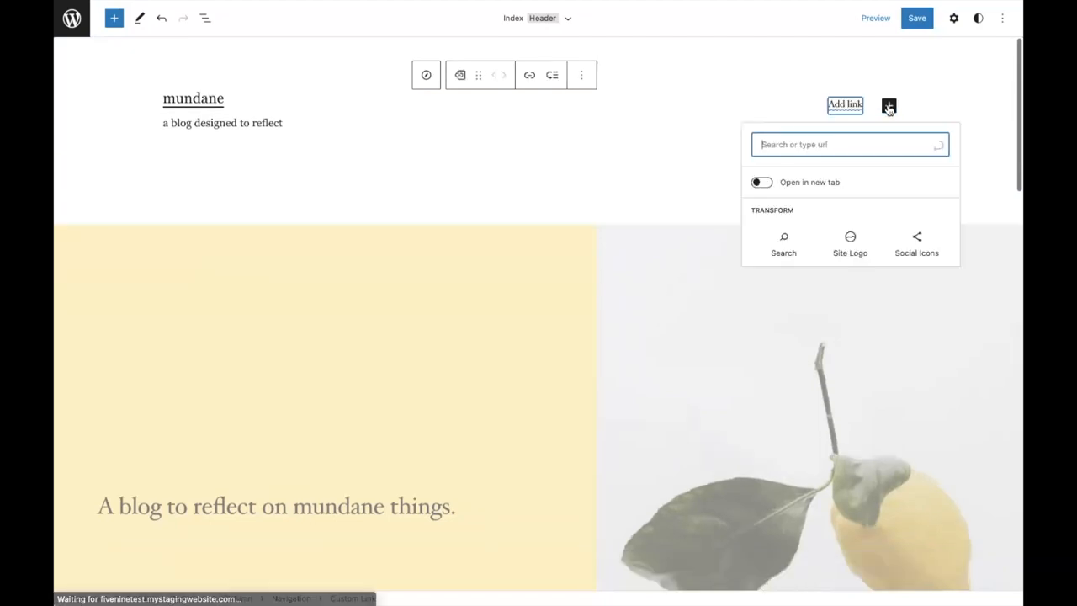
click(844, 145)
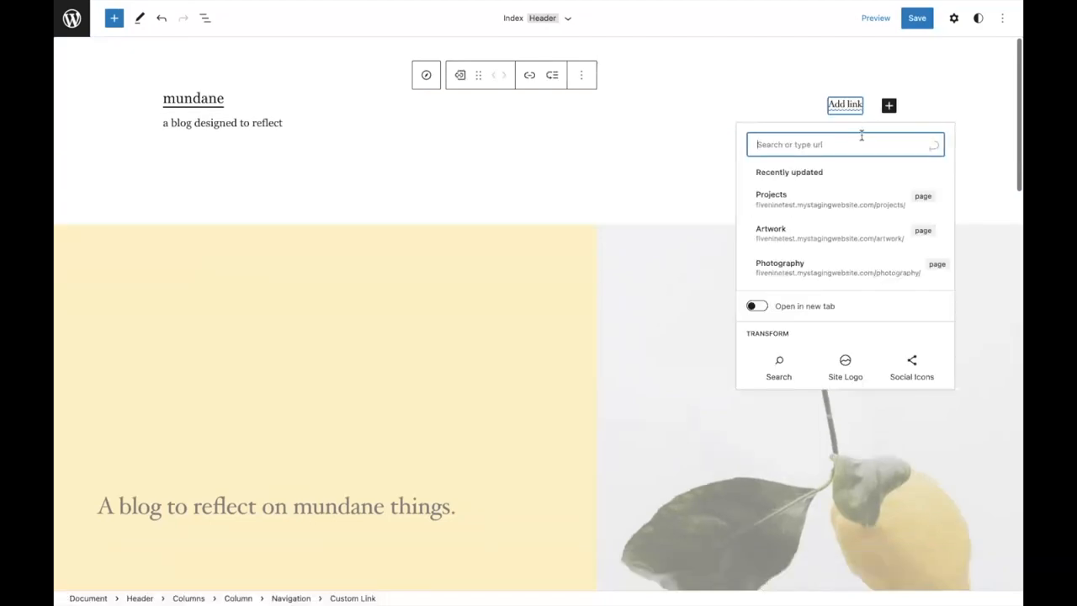
text(Home)
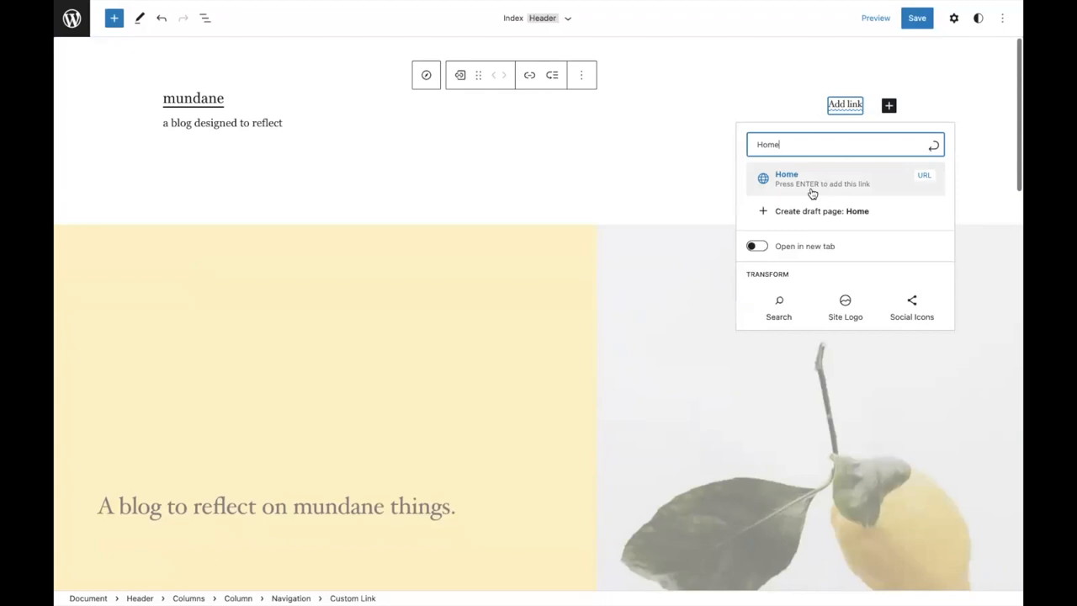
click(785, 179)
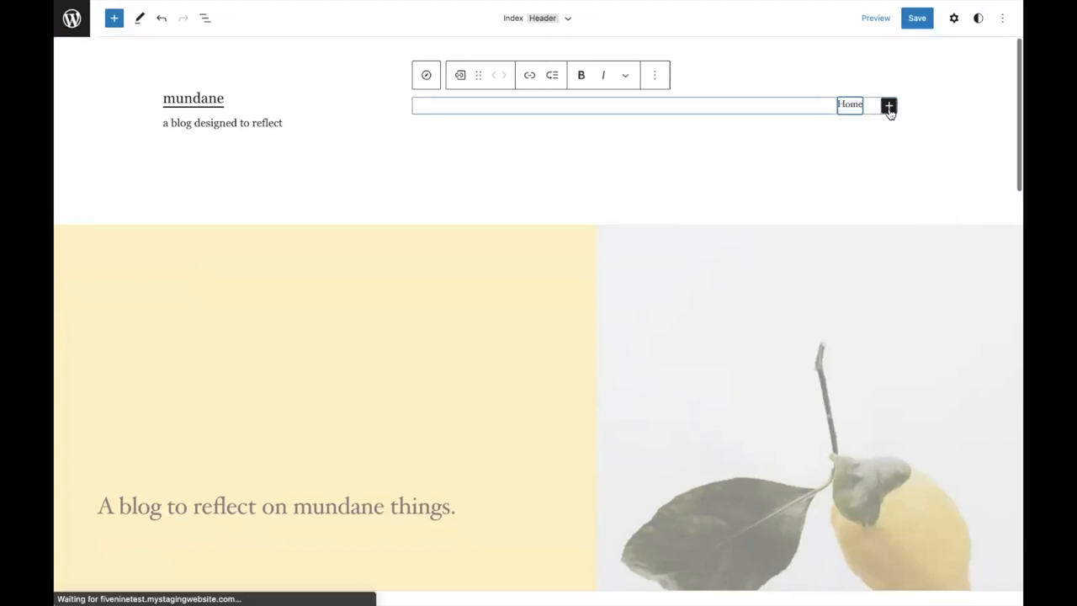
click(888, 104)
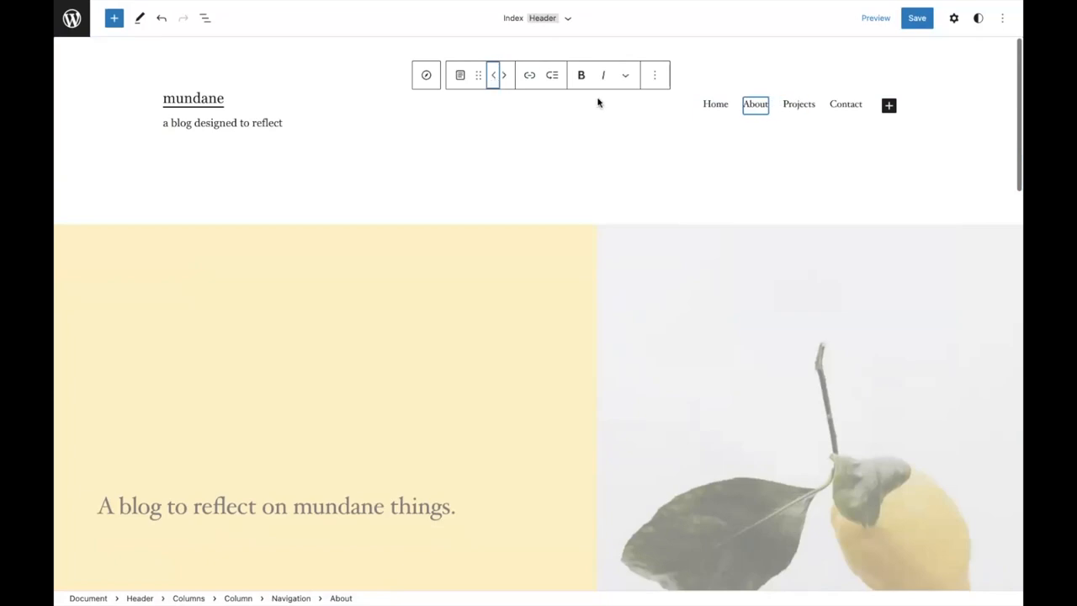
click(798, 104)
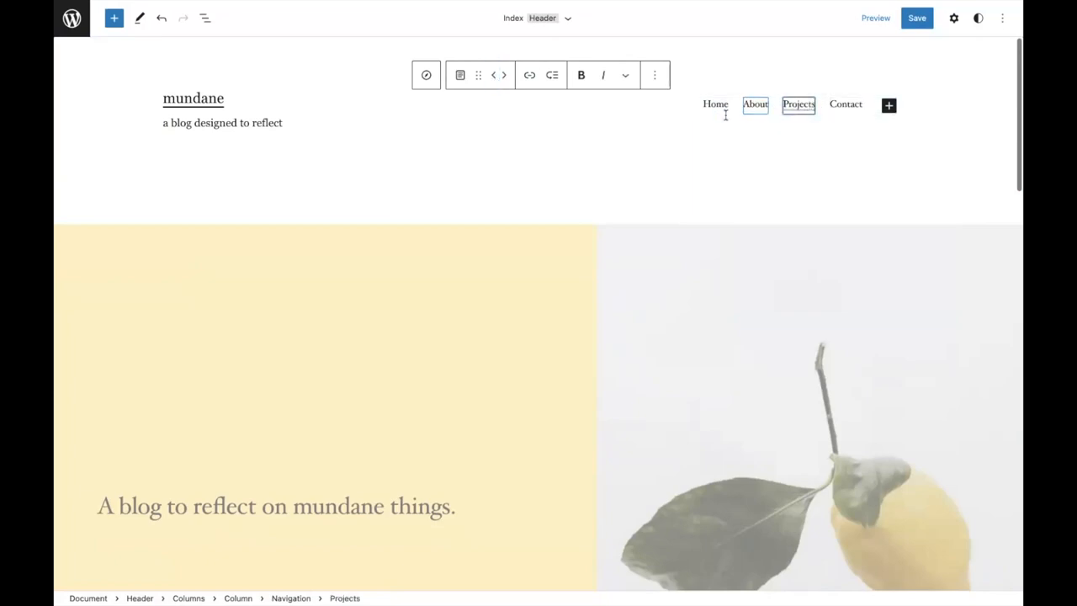
Step: Nest Artwork and Photography as submenu links under Projects
click(798, 104)
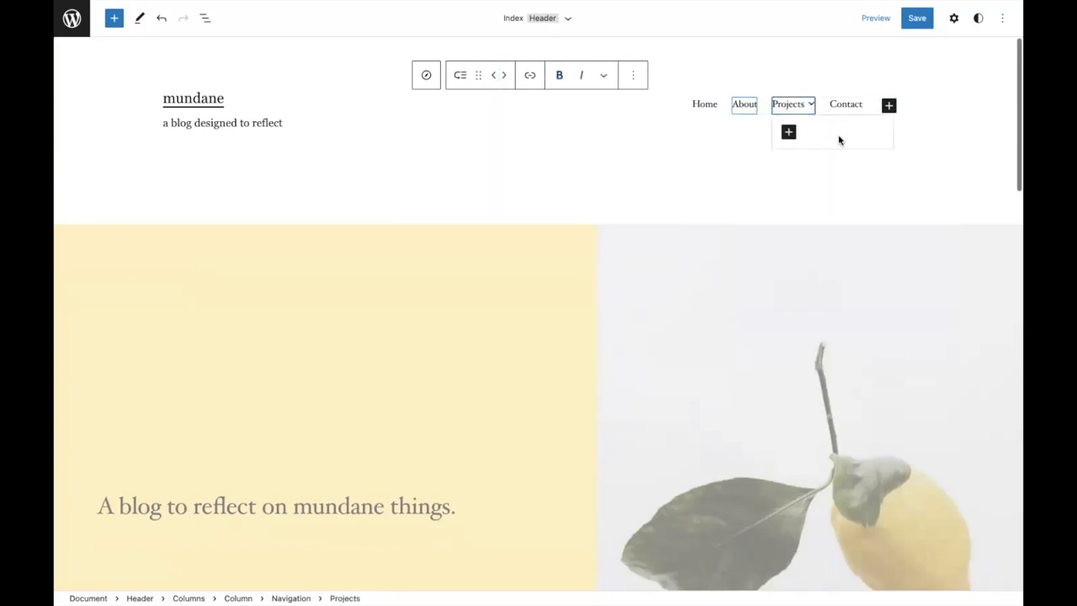
click(787, 131)
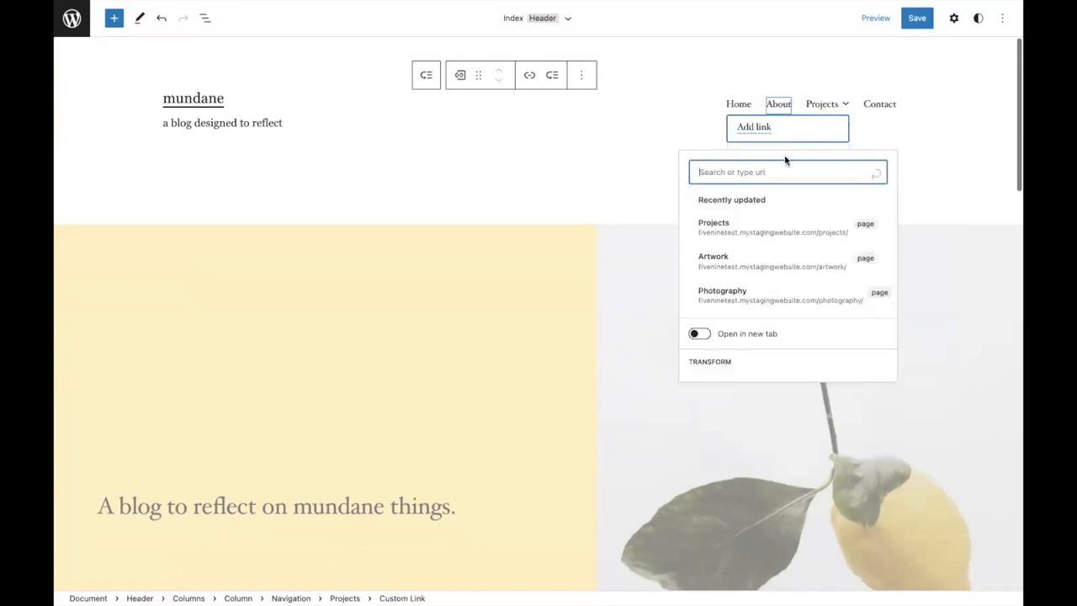
click(714, 255)
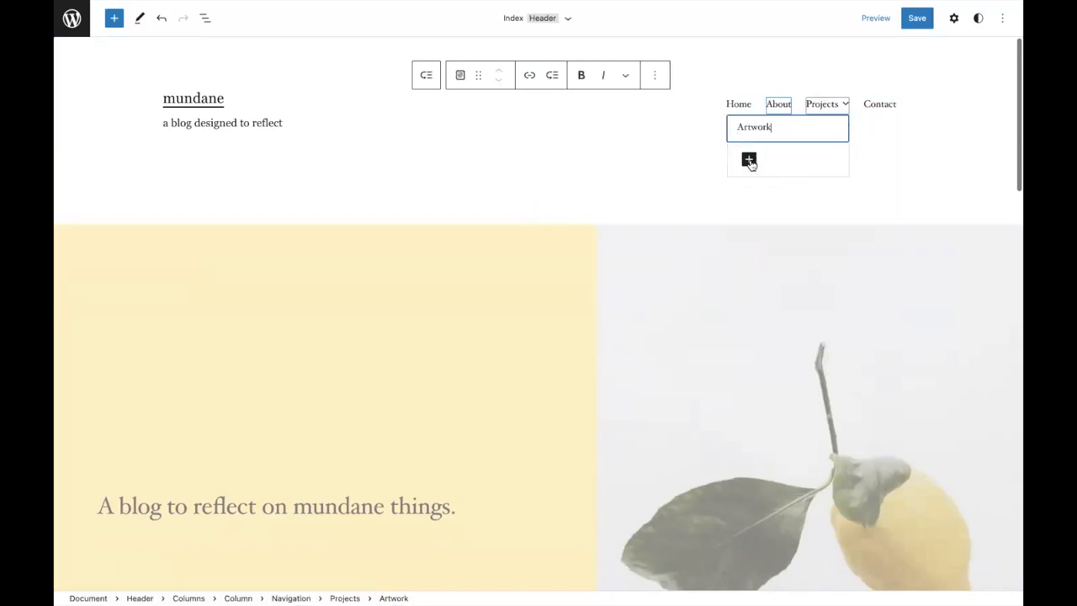
click(748, 160)
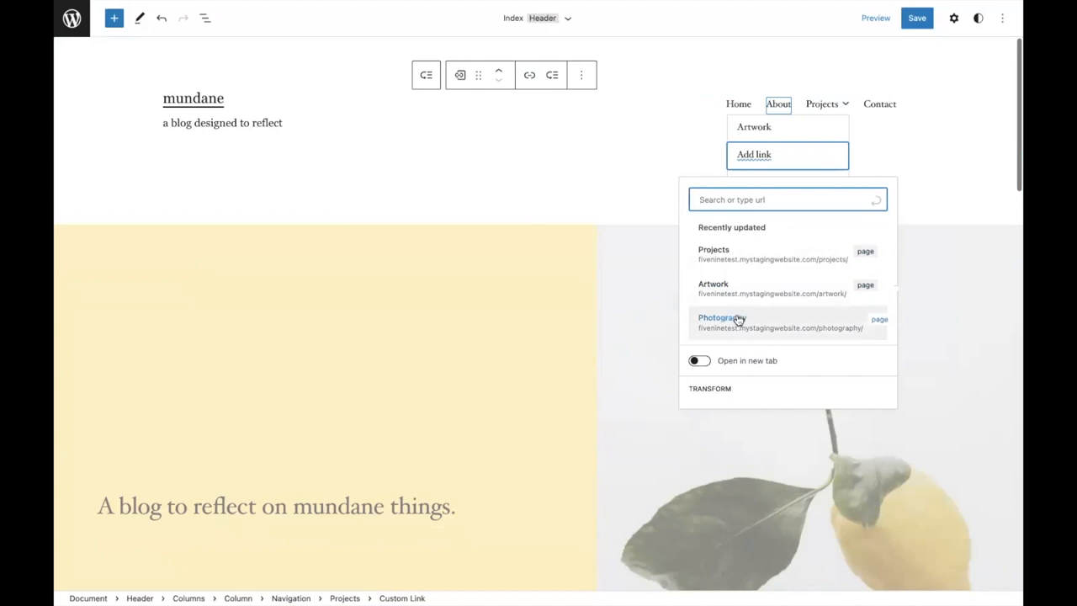
click(722, 318)
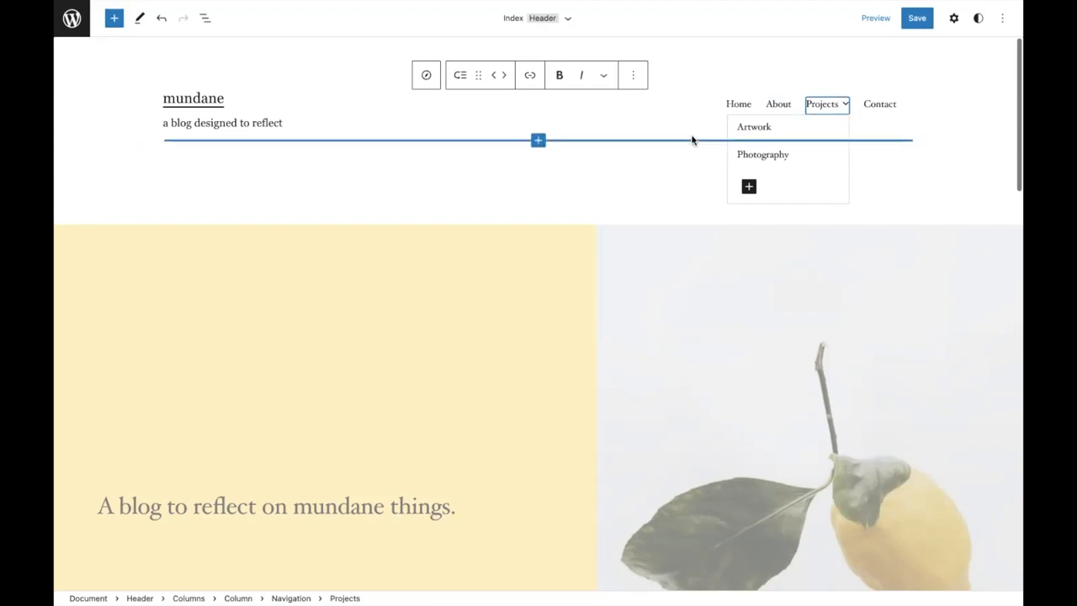
click(703, 105)
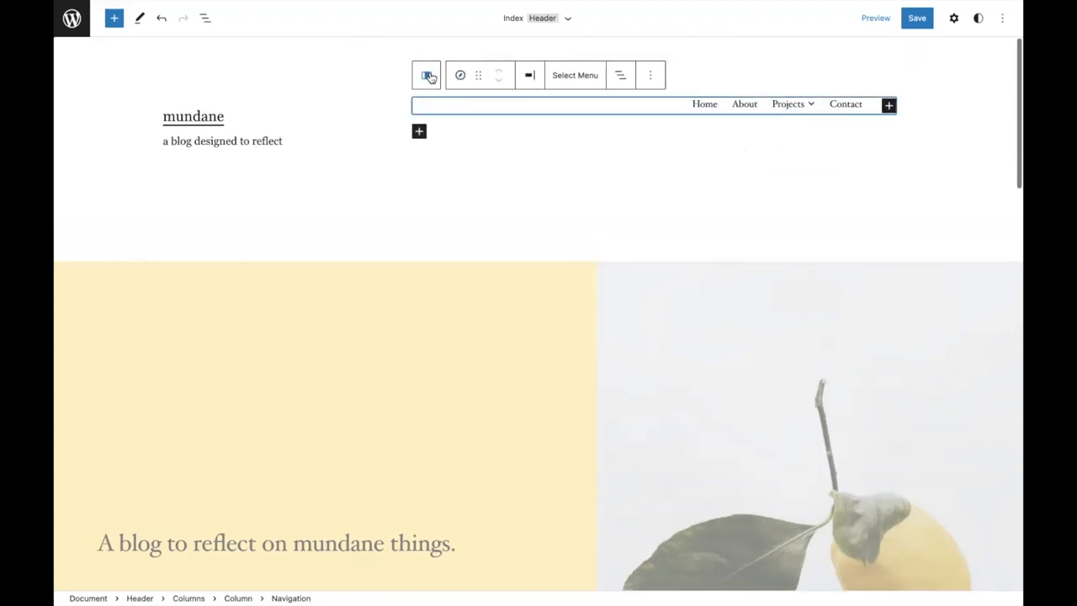
click(428, 75)
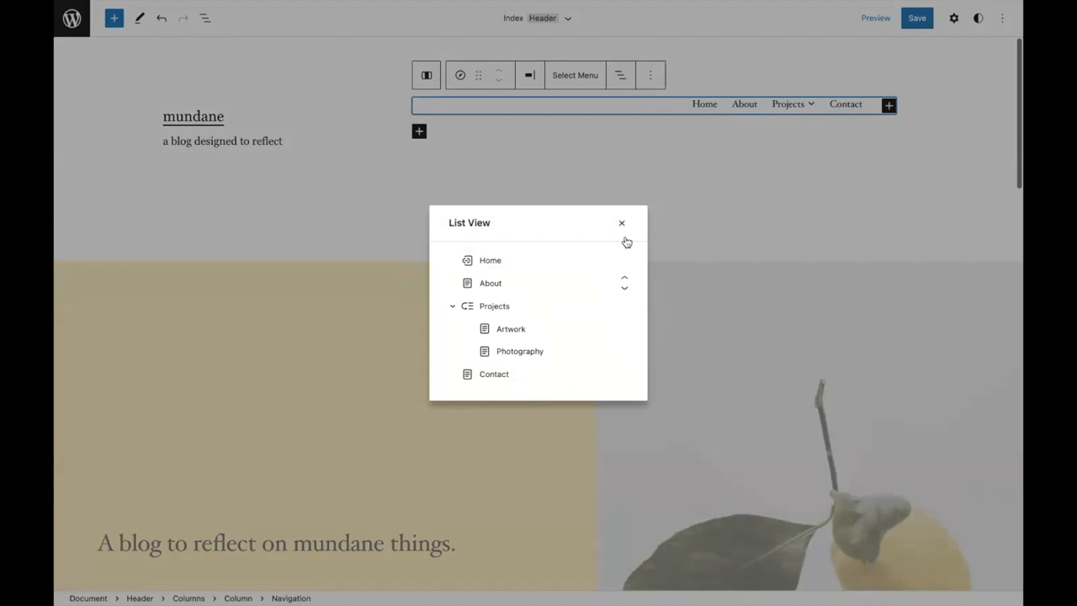
click(622, 222)
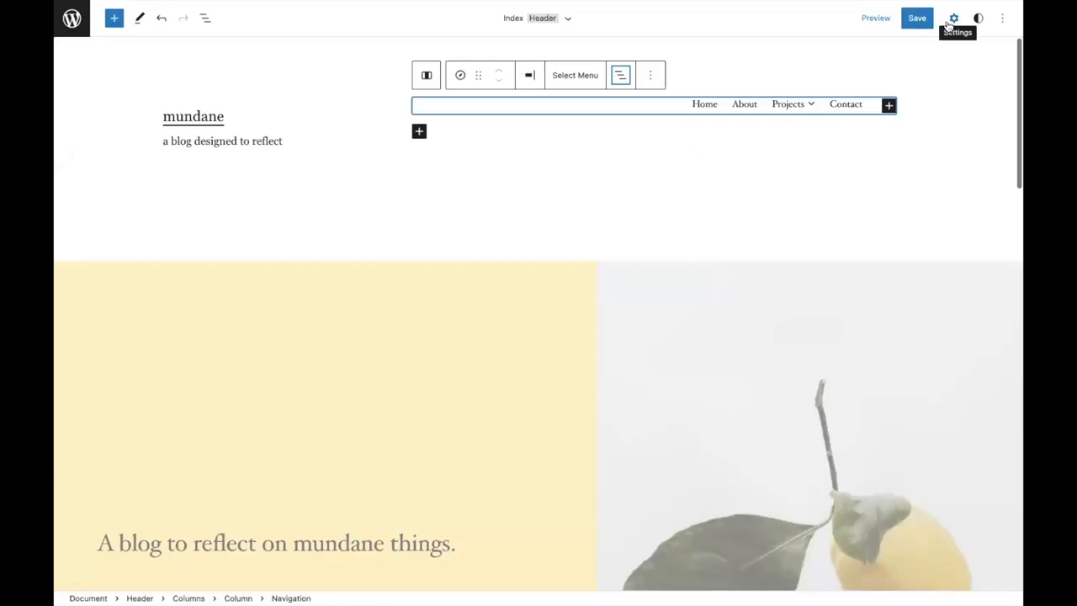
Step: Try justification and orientation options, ending with items right-aligned and horizontal
click(952, 17)
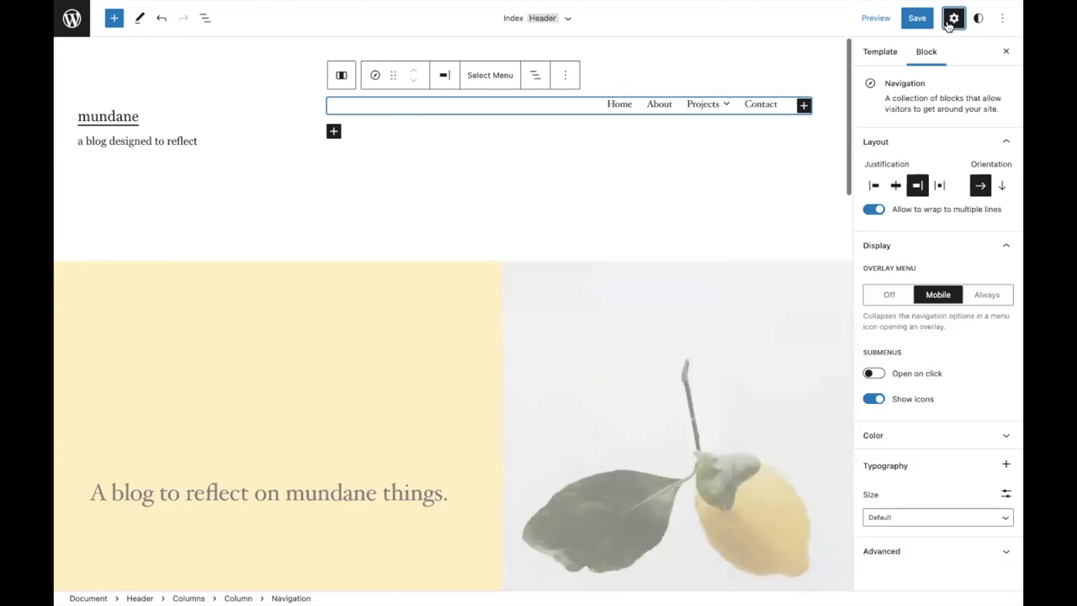
click(895, 185)
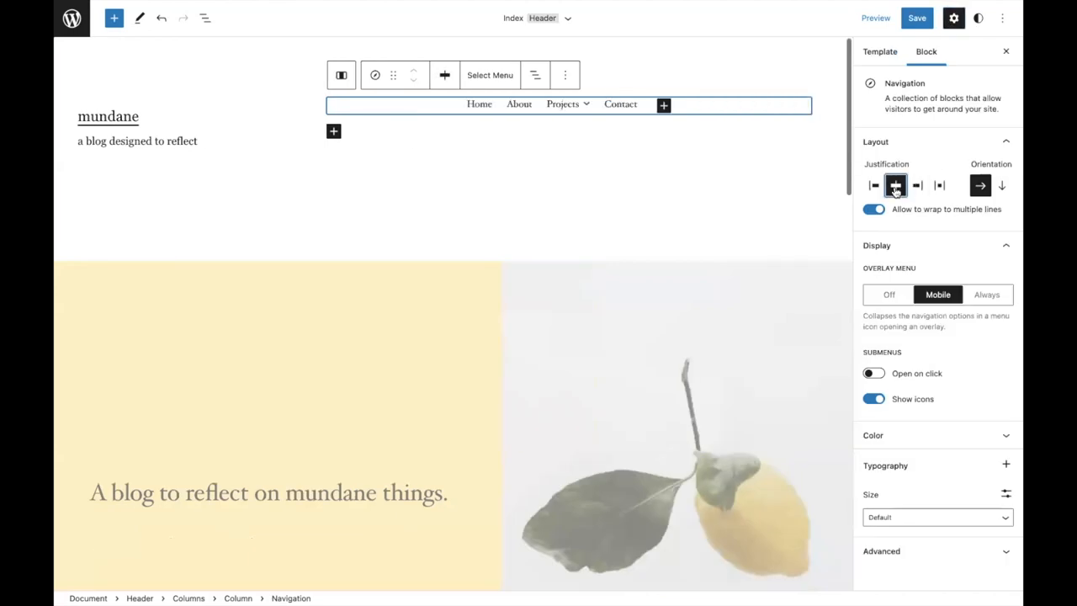
click(875, 185)
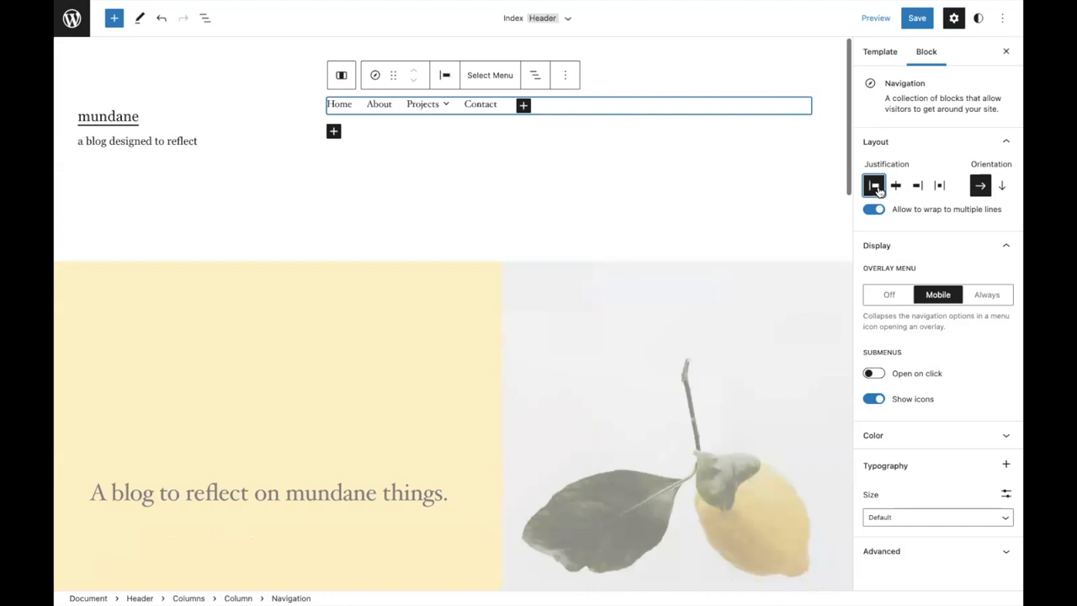
click(895, 185)
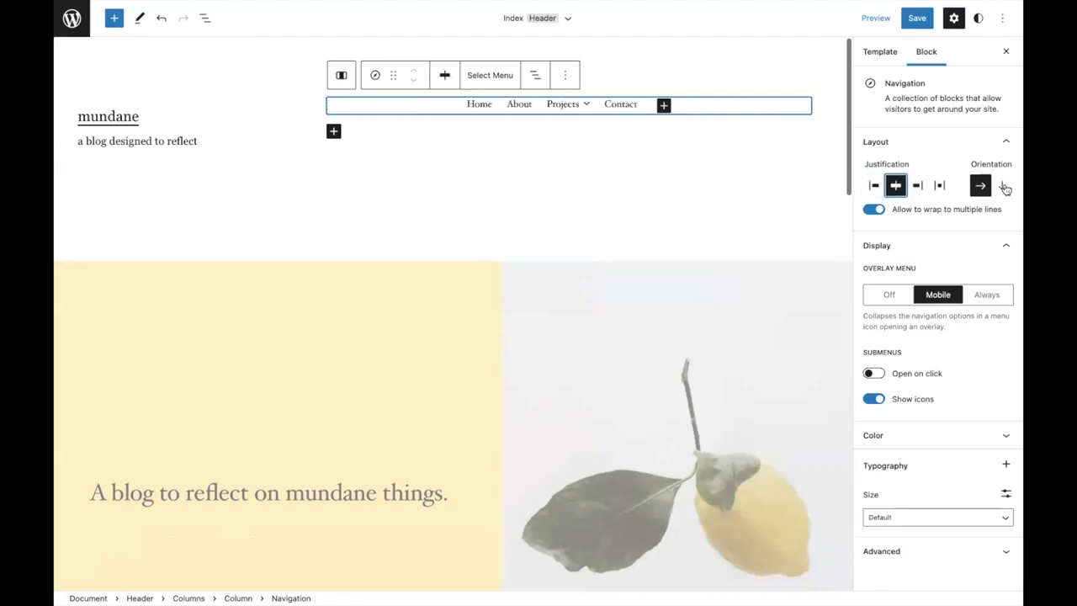
click(1001, 185)
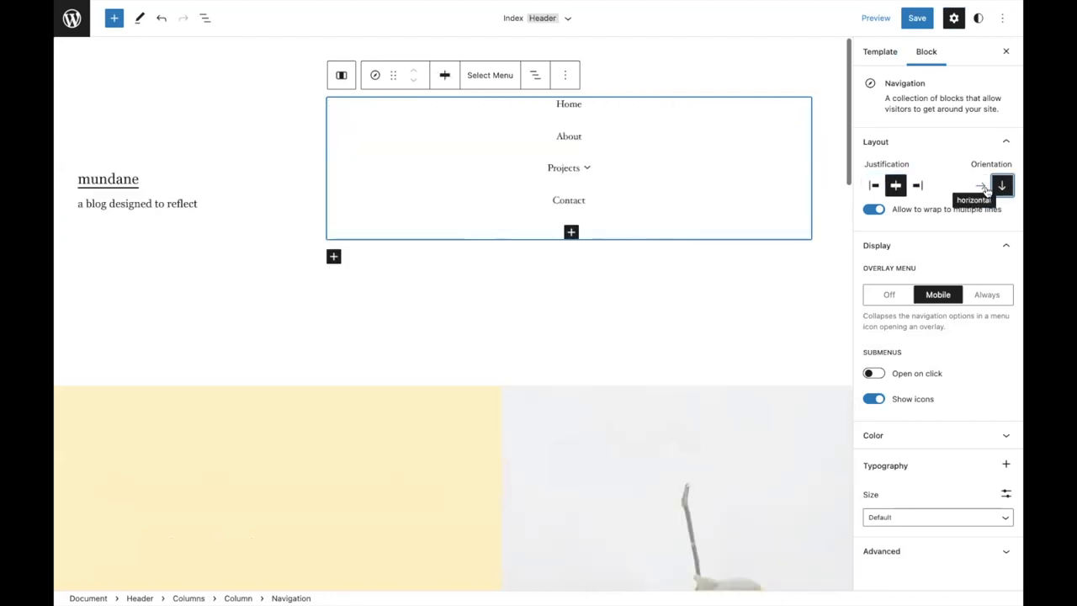
click(980, 185)
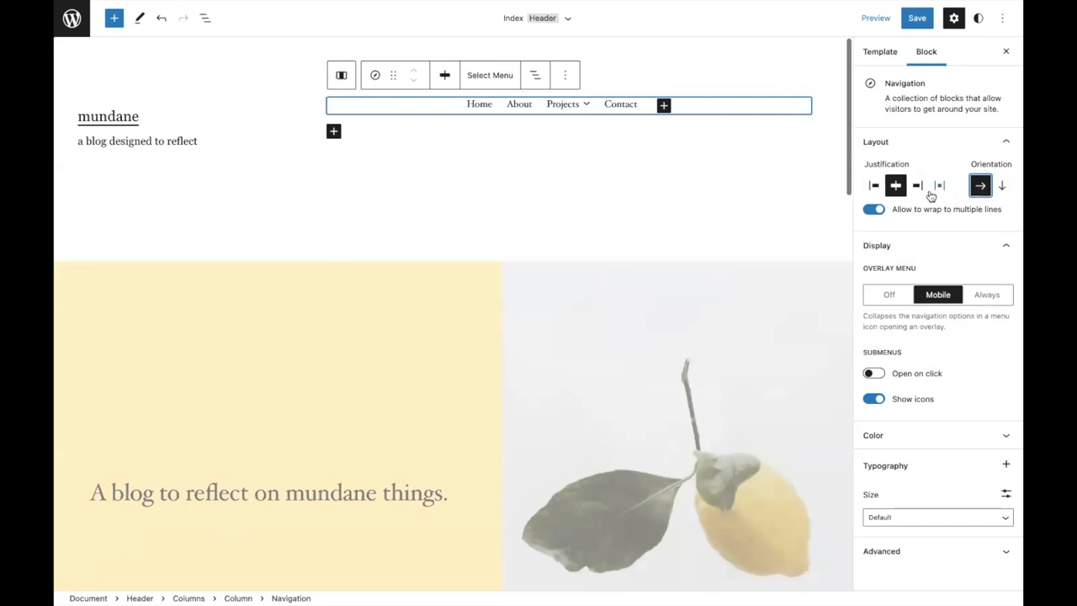
click(917, 185)
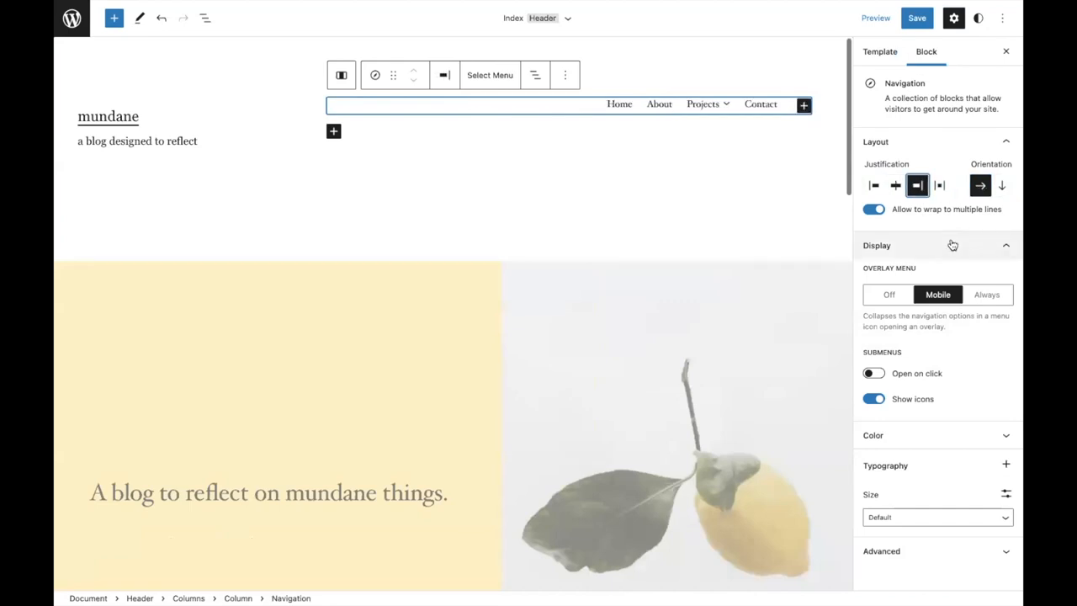
Step: Set the overlay menu to Mobile only and add the Letter case typography option
click(986, 294)
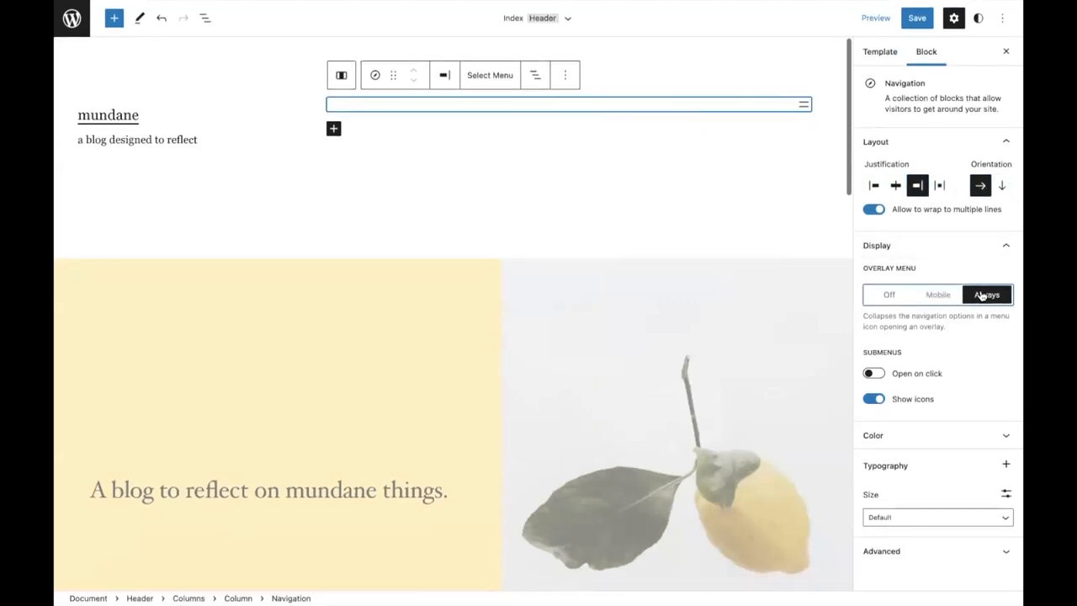
click(986, 294)
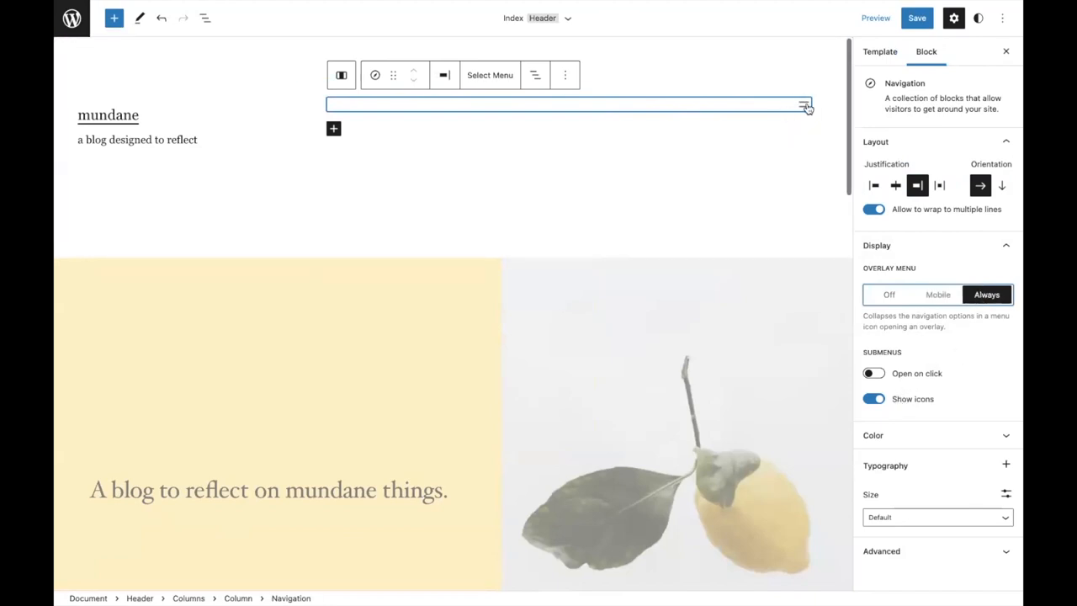
click(937, 294)
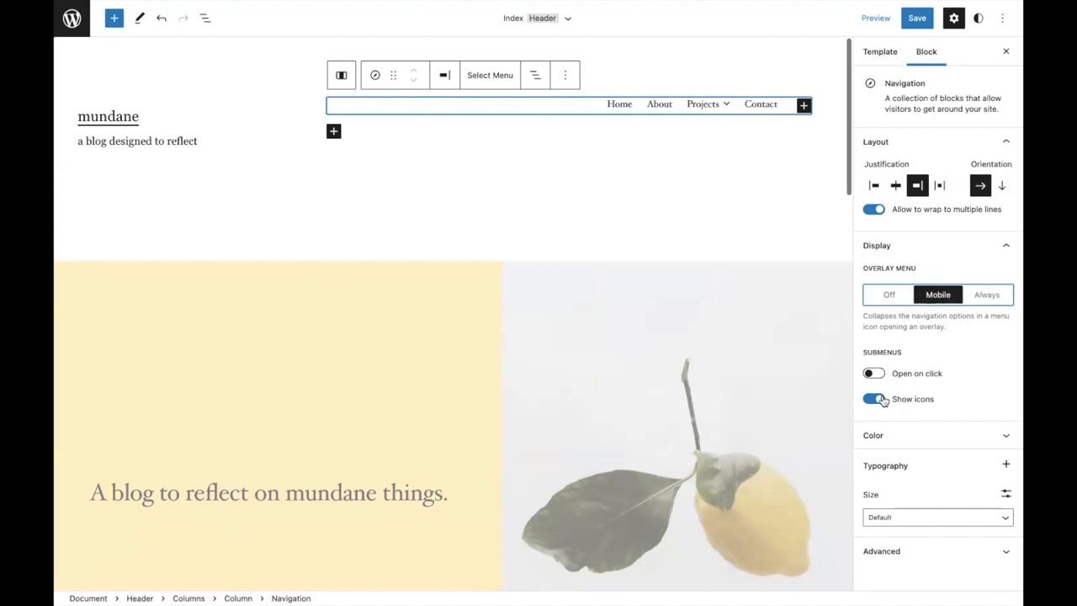
click(873, 399)
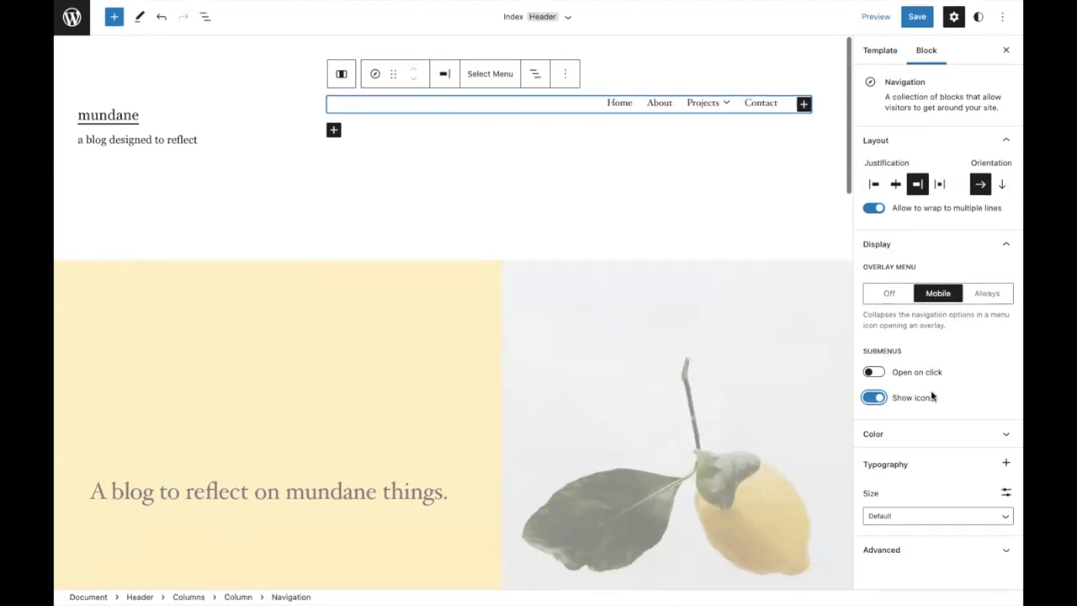
click(1006, 465)
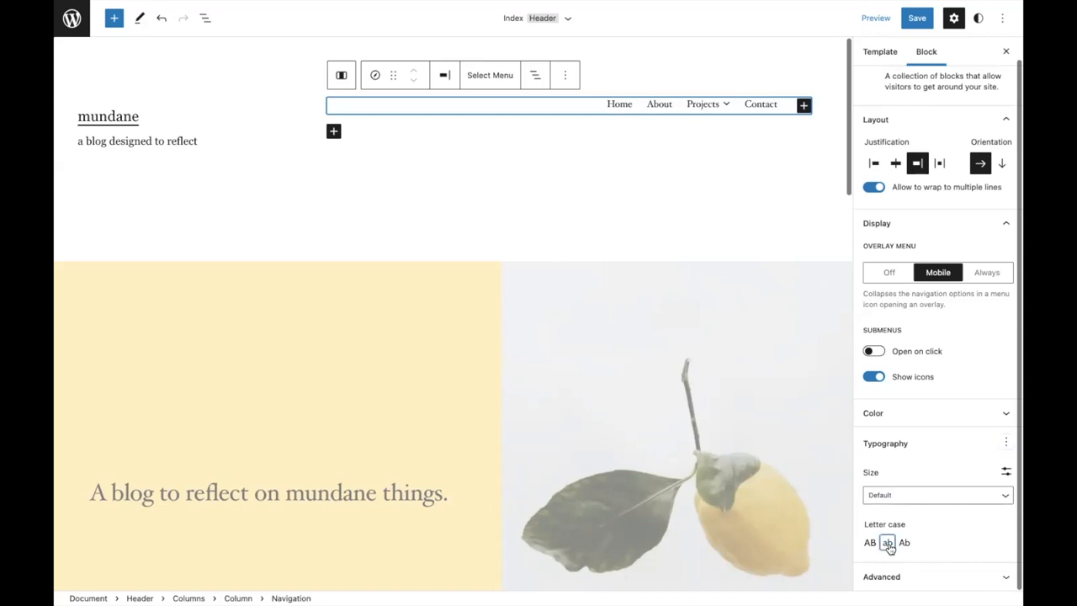
Step: Make the menu text lowercase, Normal size and Extra Light weight
click(889, 542)
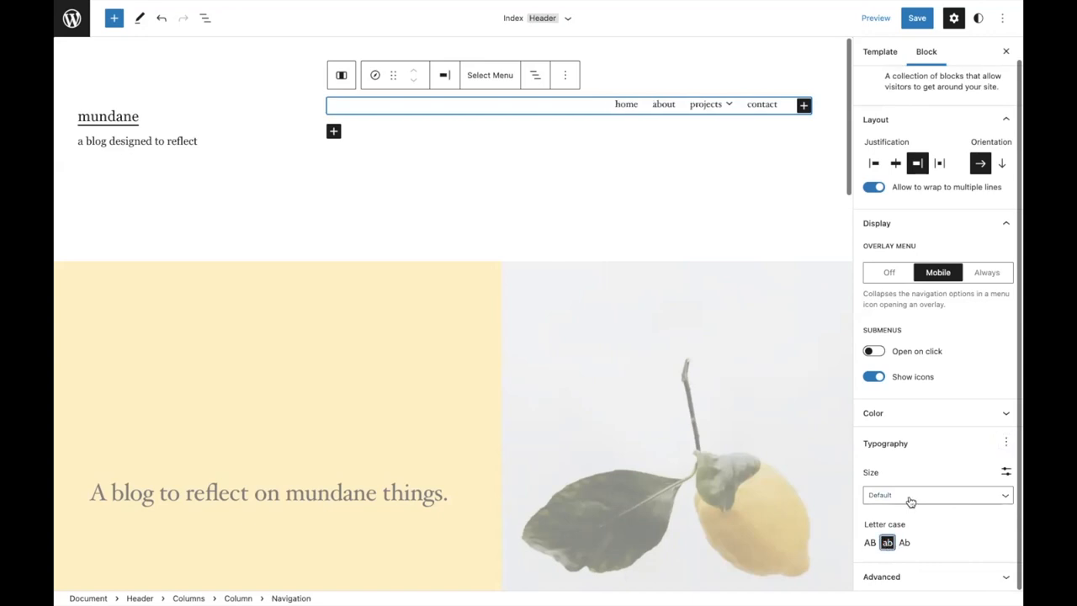
click(936, 495)
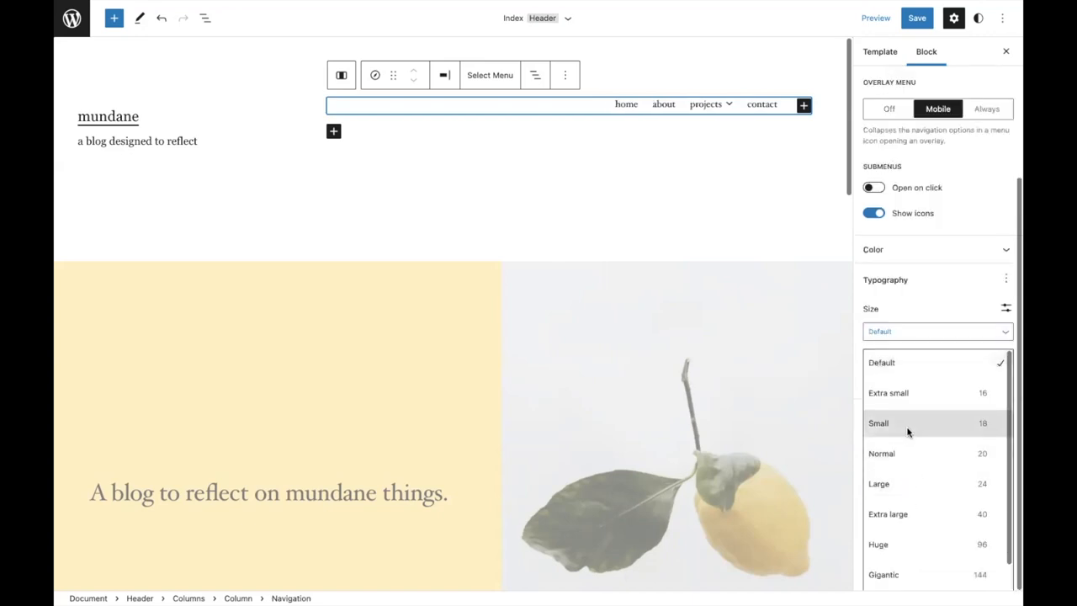
mouse_move(906, 452)
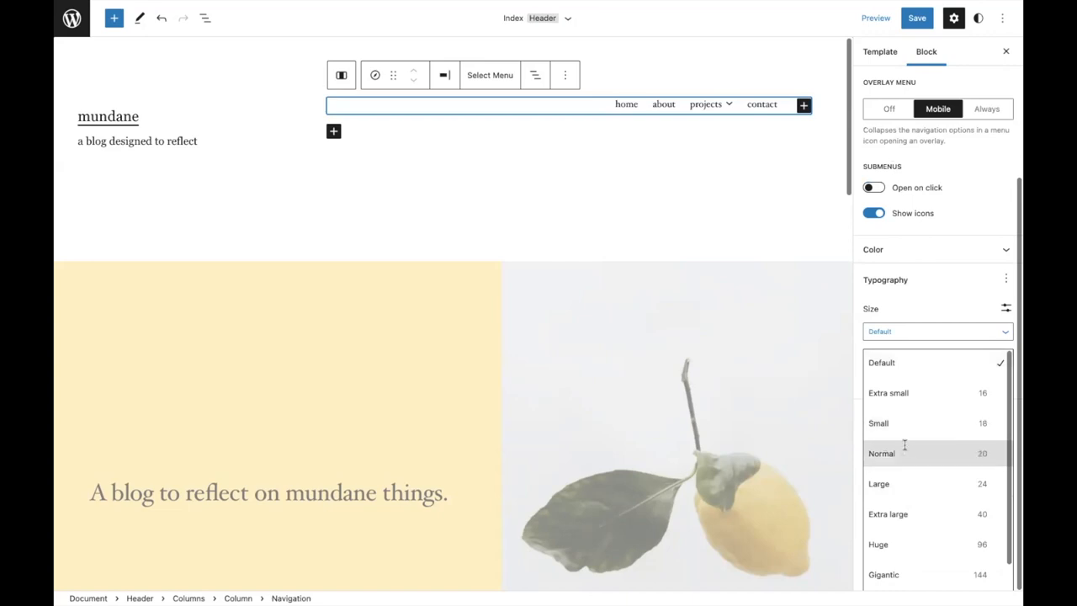
click(882, 452)
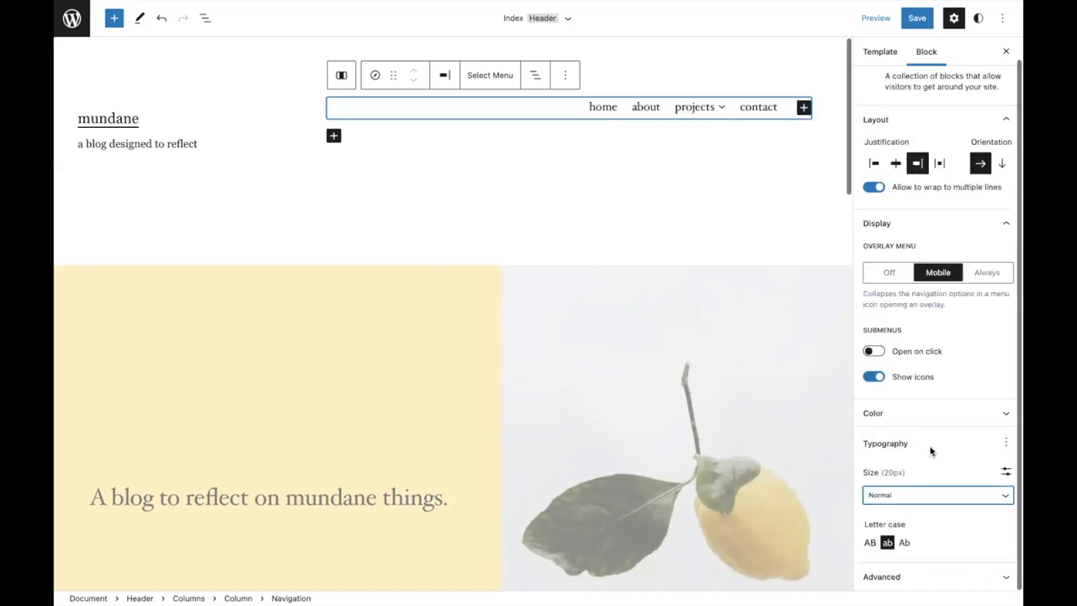
click(1007, 441)
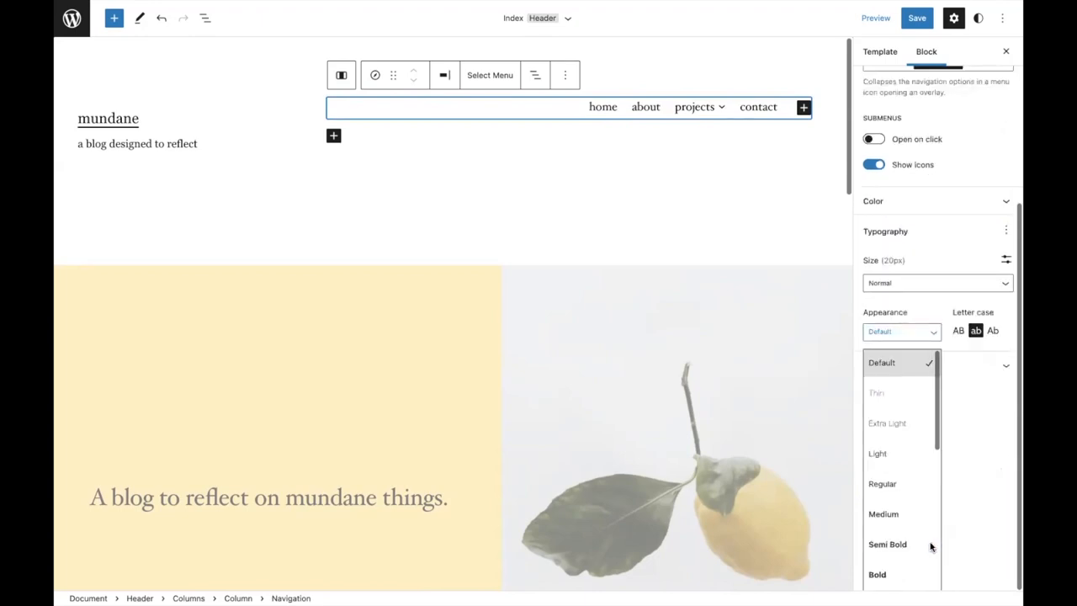
click(889, 545)
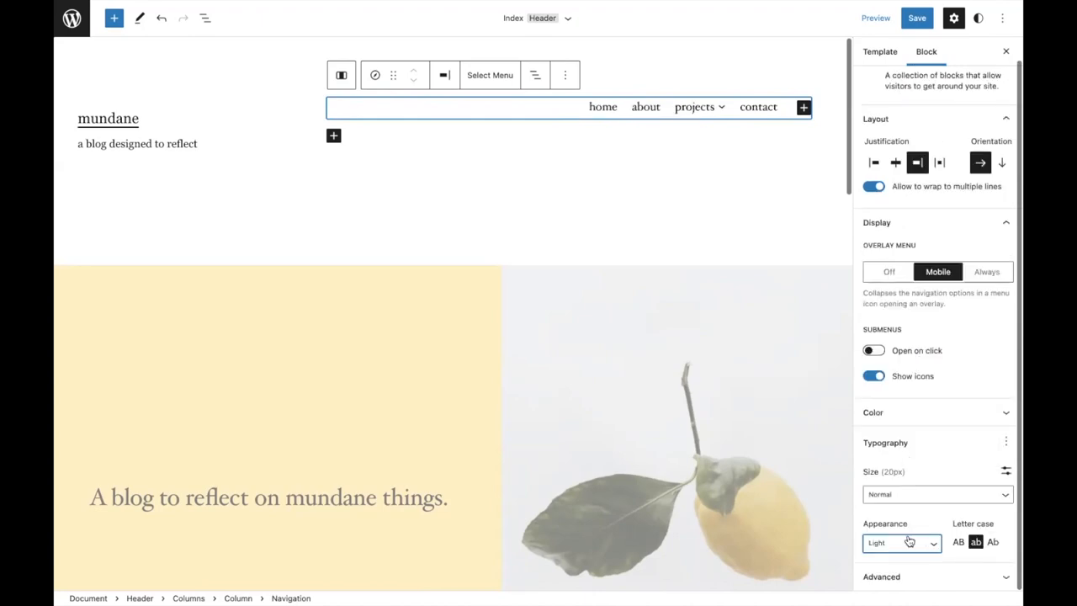
click(900, 542)
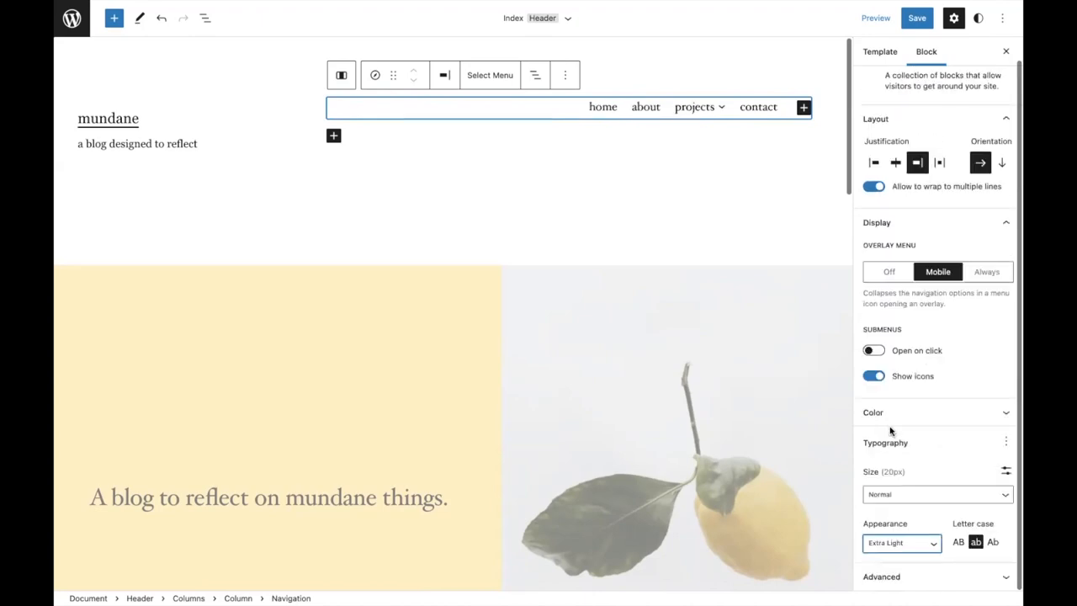
mouse_move(926, 472)
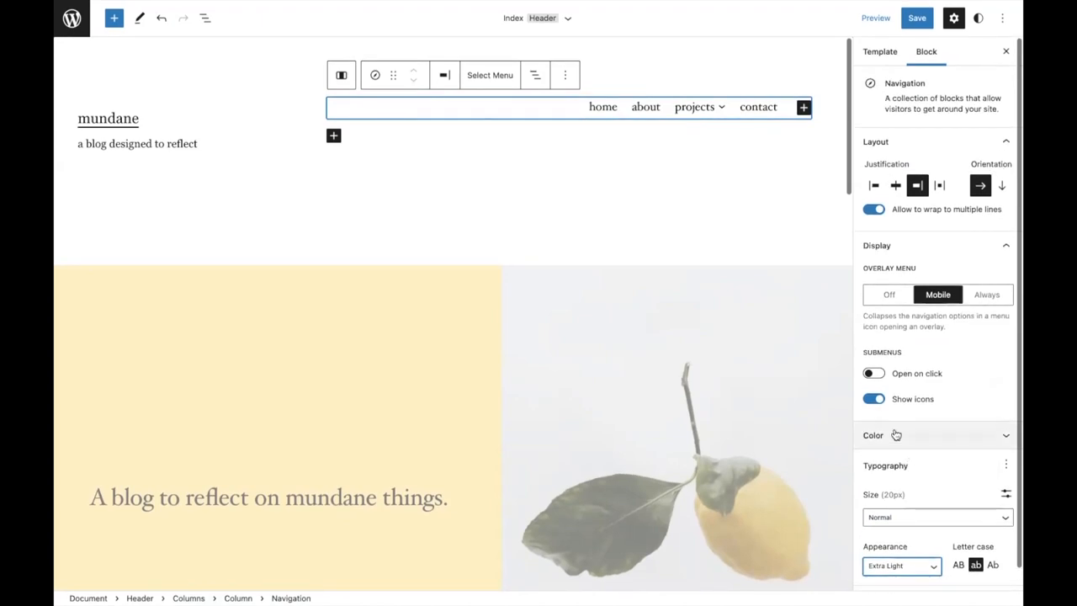
Step: Set the submenu and overlay background to the Pale Yellow swatch and save the header template
click(872, 434)
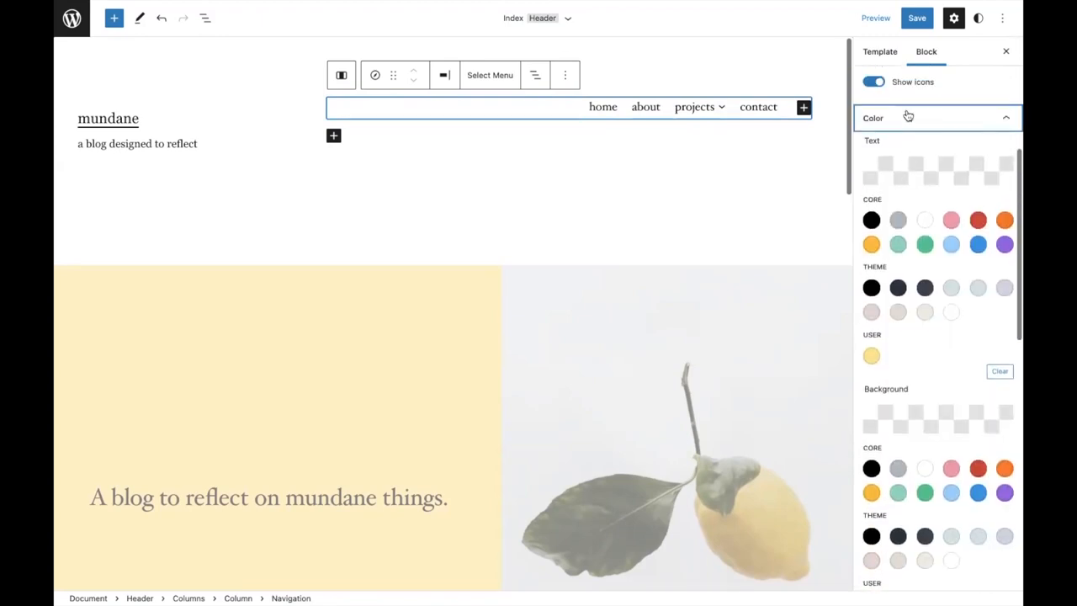
scroll(down, 3)
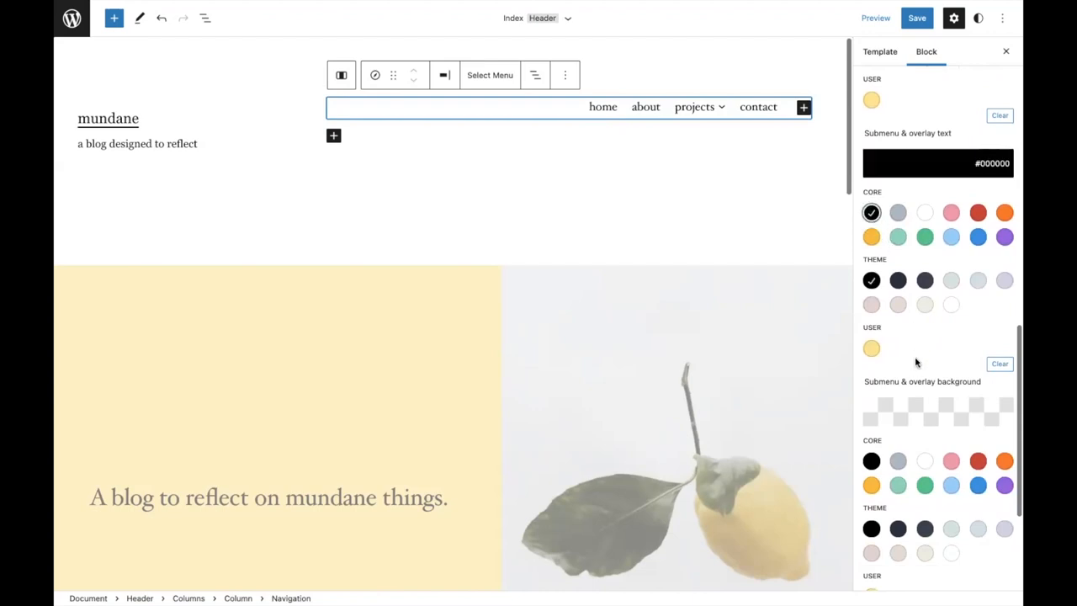
scroll(down, 3)
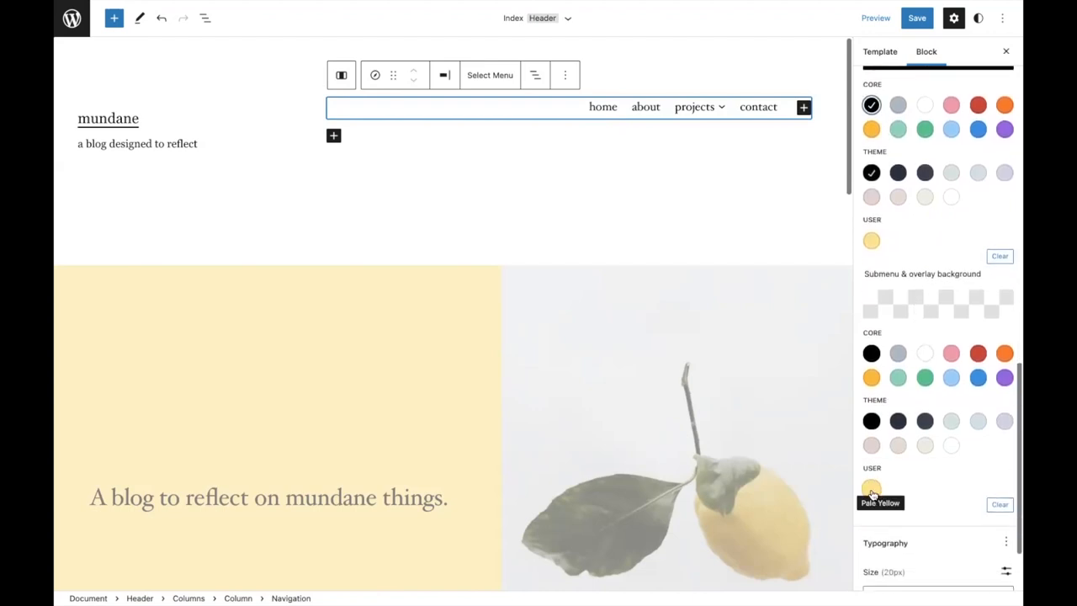
click(872, 488)
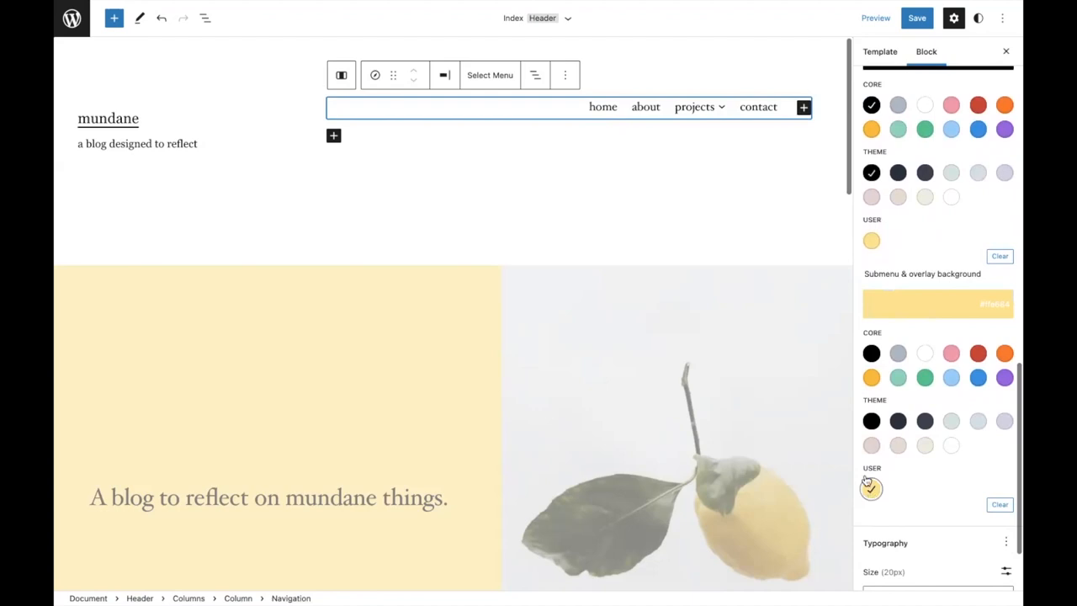
click(720, 108)
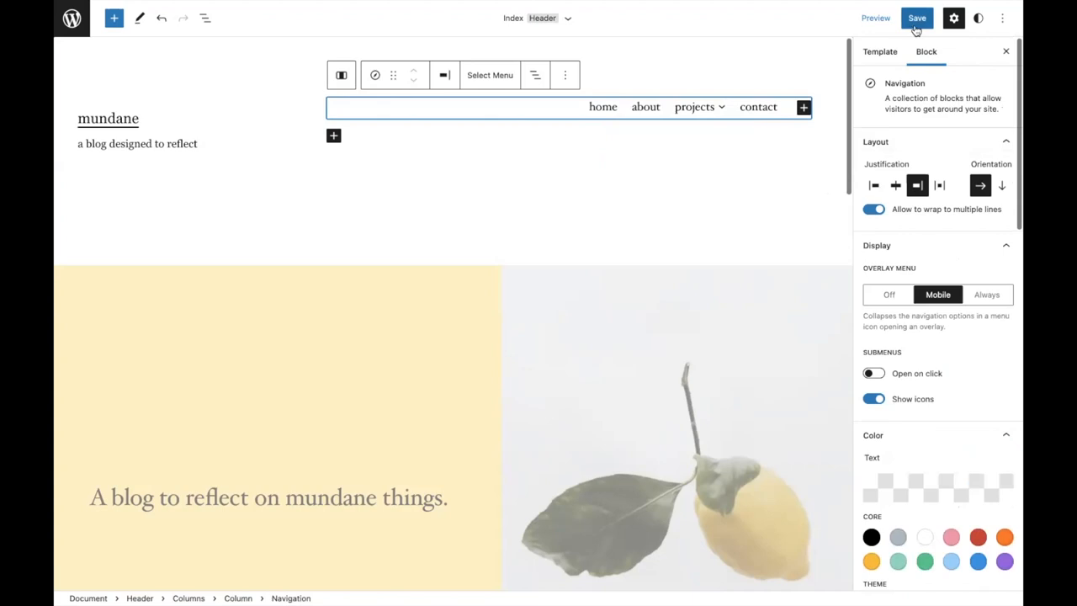
click(915, 16)
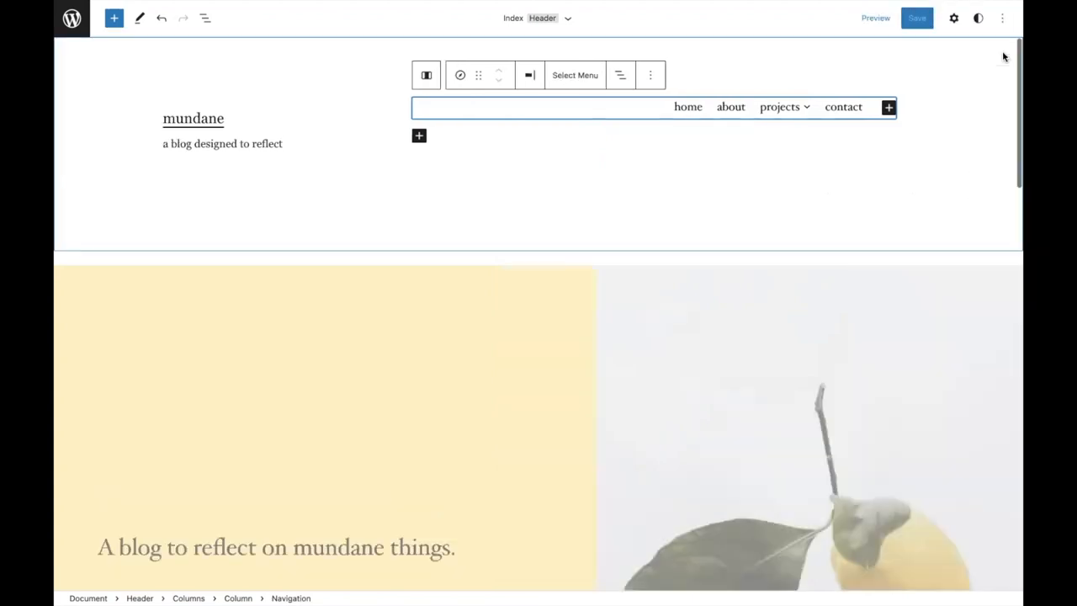
Step: Add a button-less search field with 'search' placeholder at the end of the menu and start saving
click(889, 107)
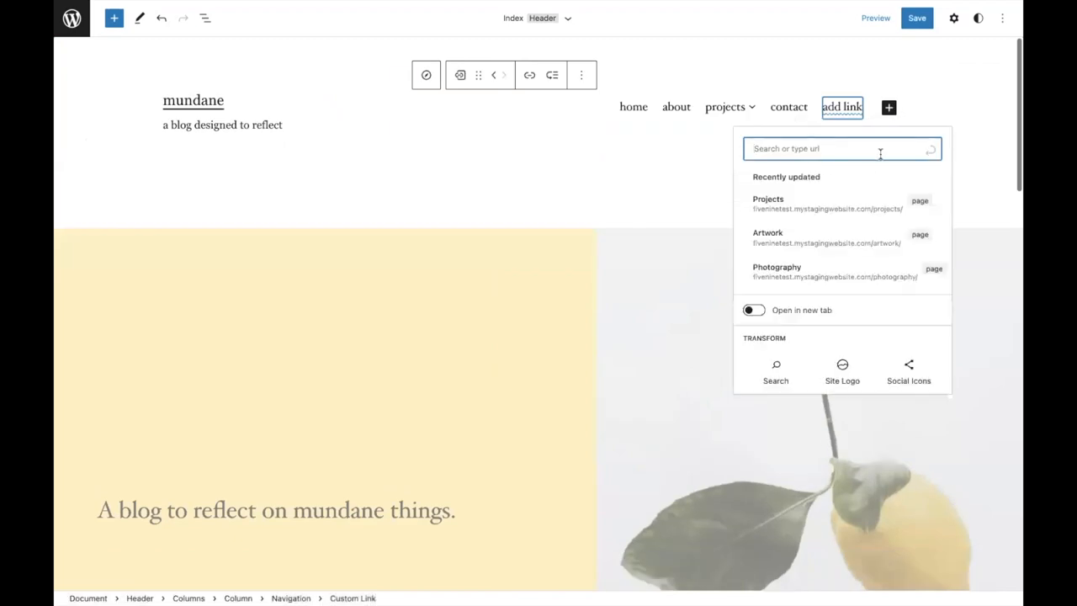
click(774, 370)
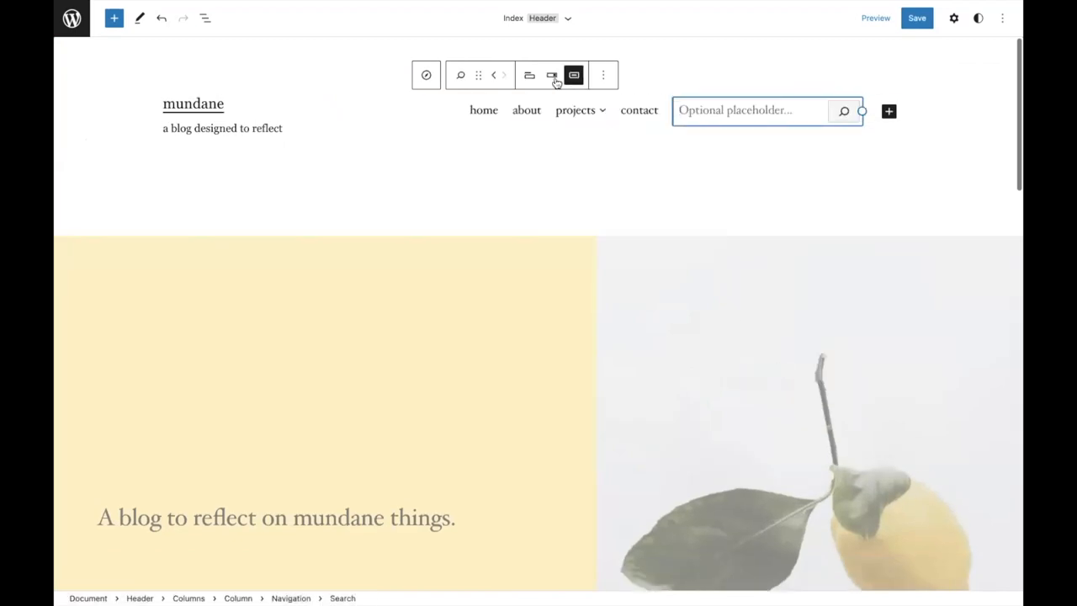
click(552, 75)
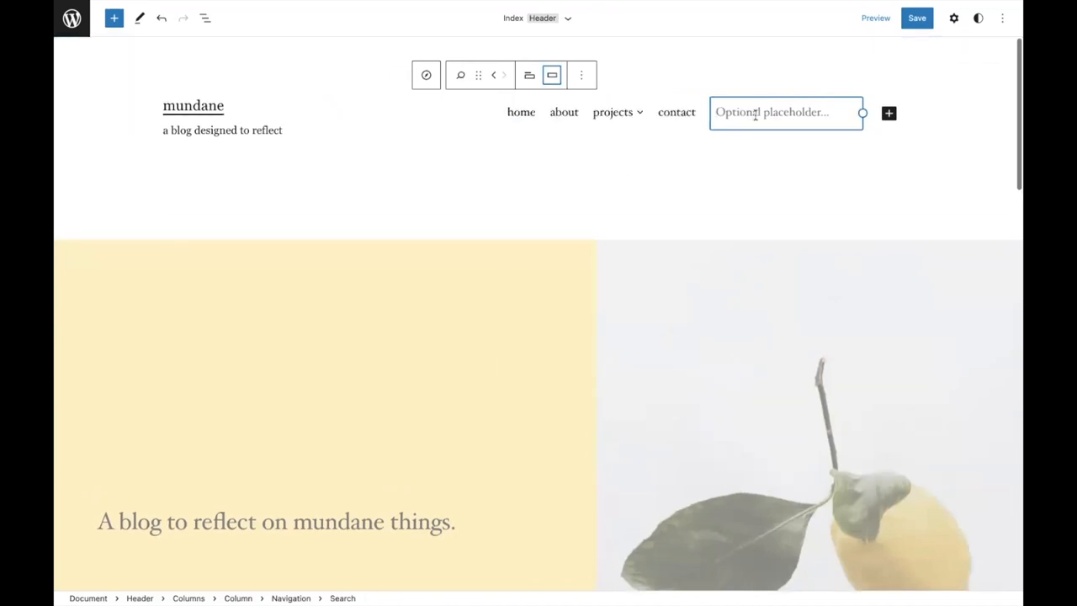
text(search...)
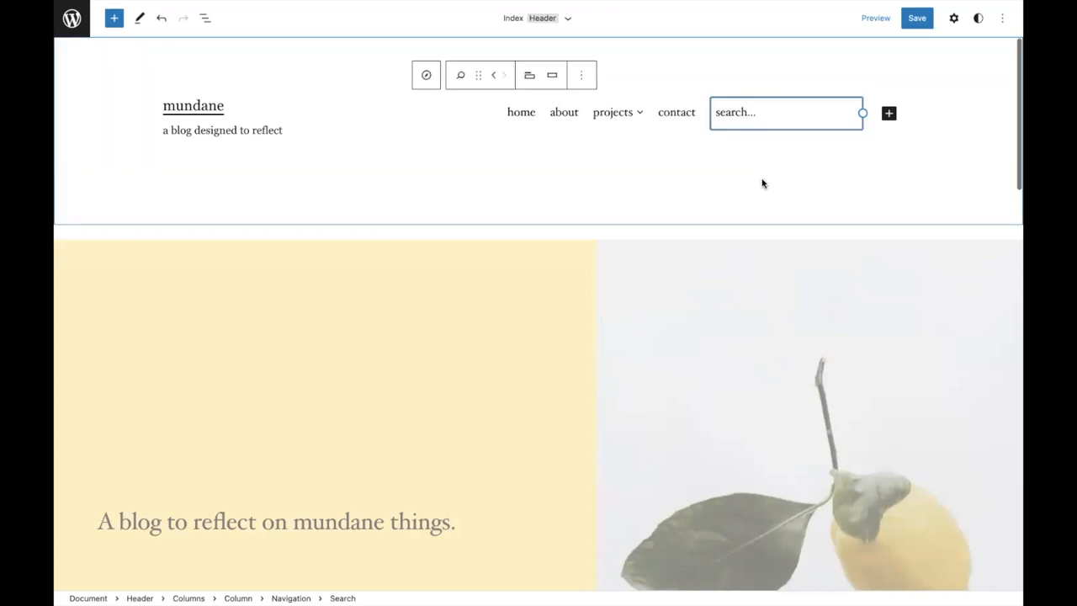
click(916, 16)
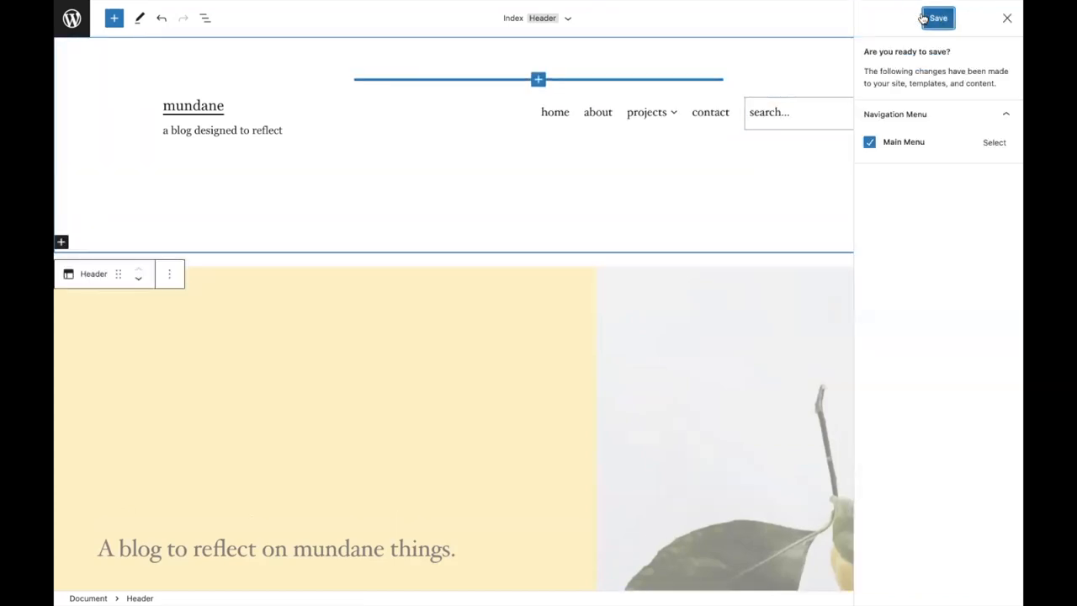
Step: Confirm saving the header, return to the site editor and reopen the navigation's settings
click(935, 17)
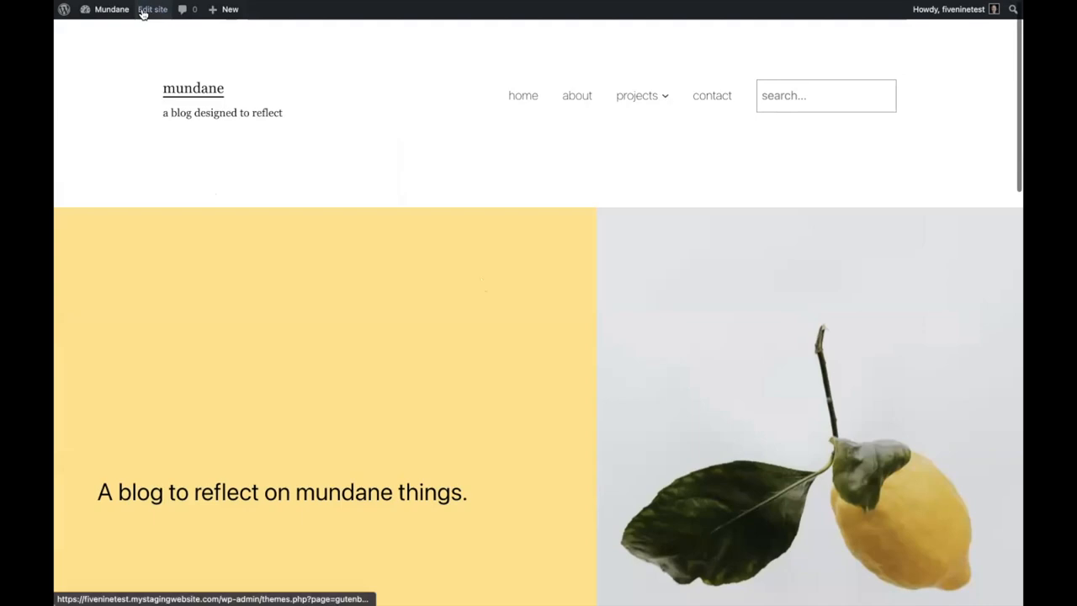
click(152, 10)
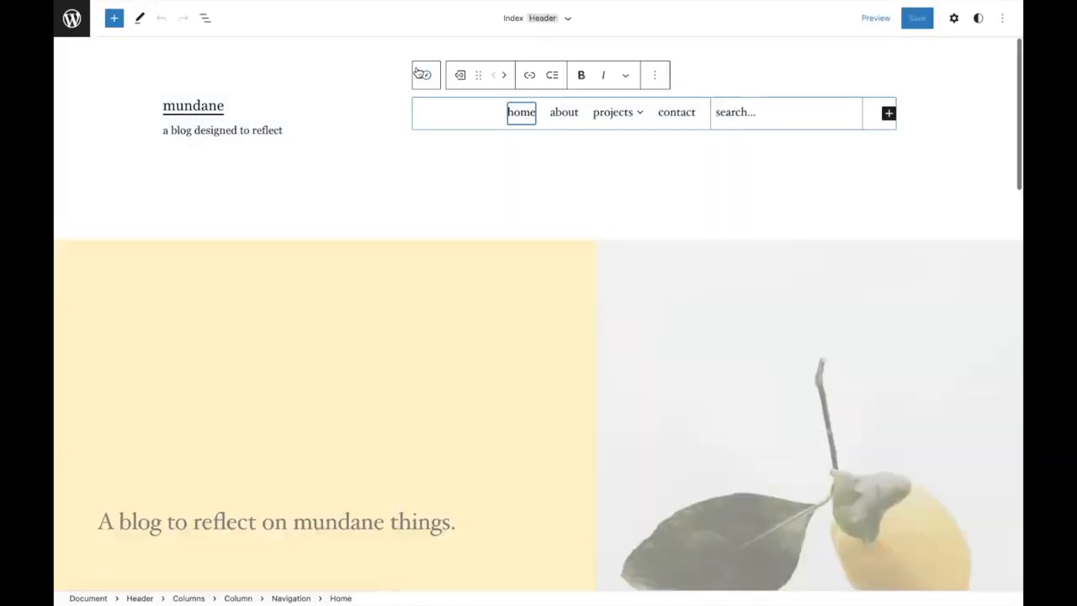
click(953, 17)
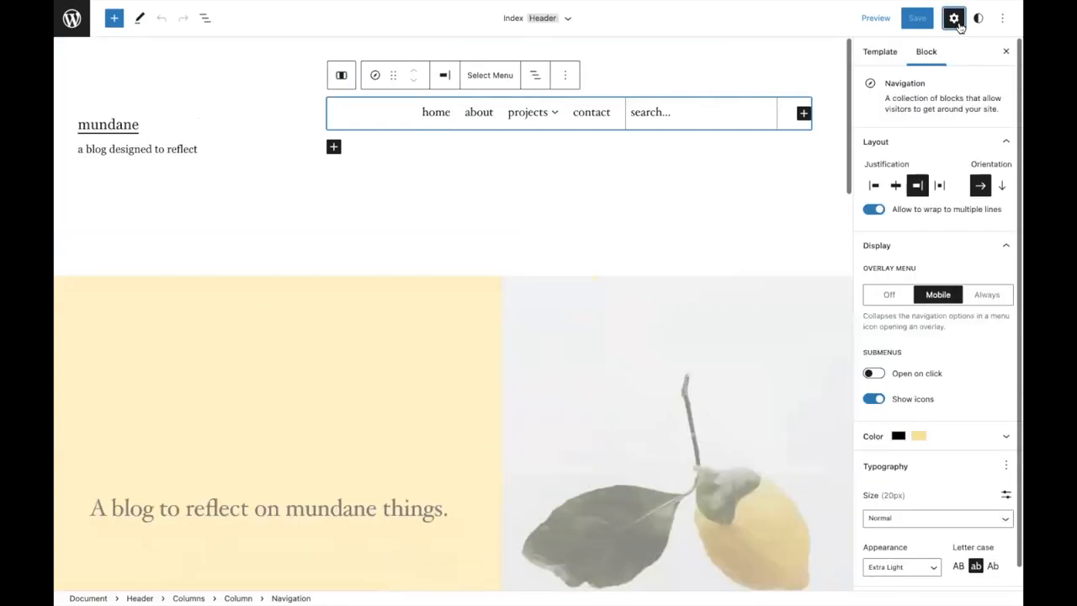
click(986, 294)
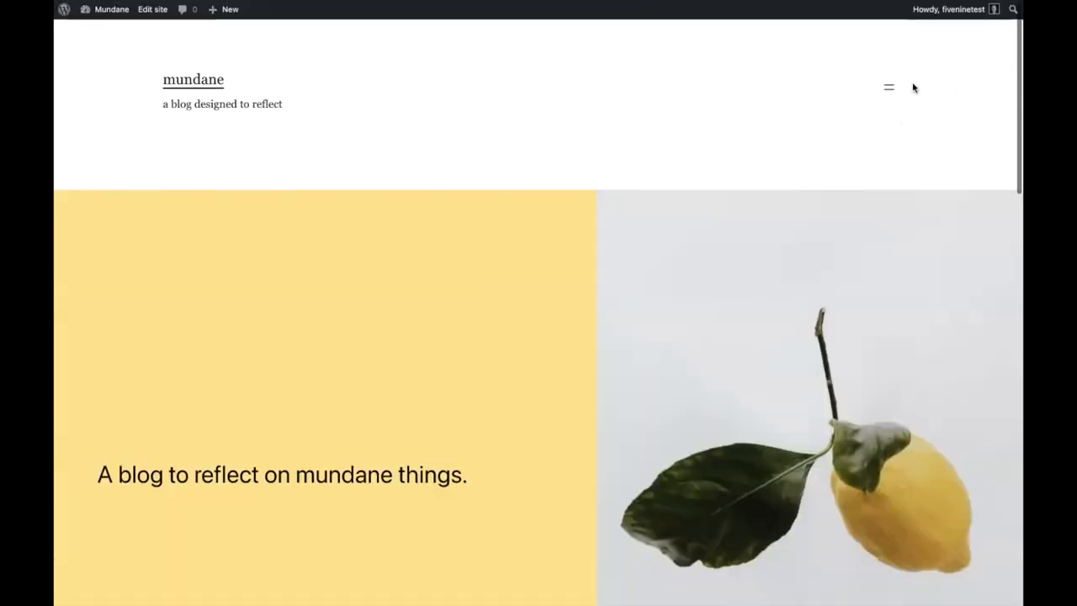
Step: Load the saved Main Menu into the other theme's header navigation and go to the dashboard
click(152, 10)
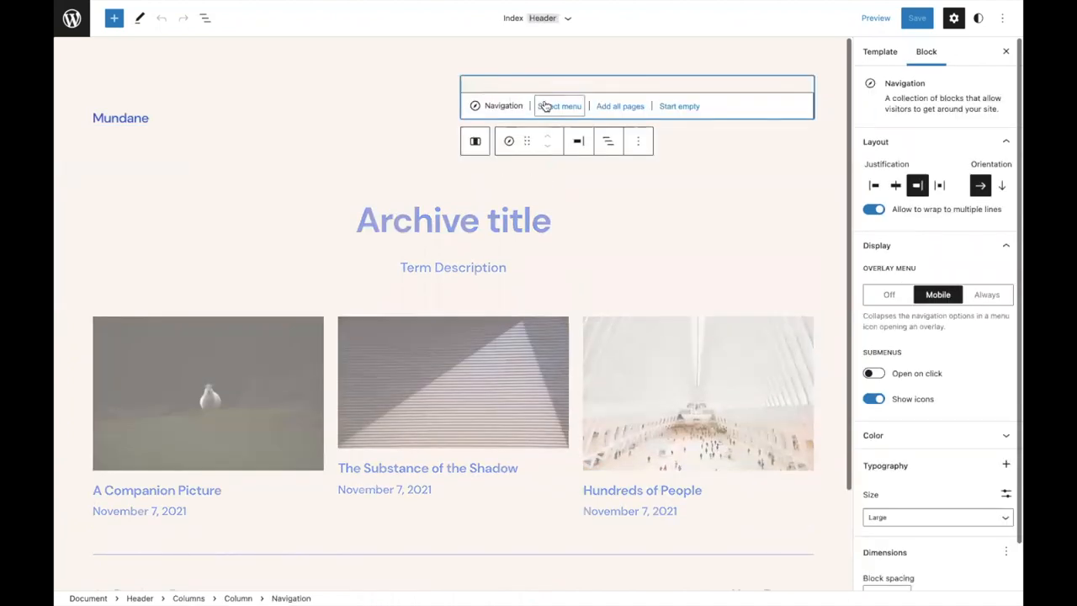
click(559, 104)
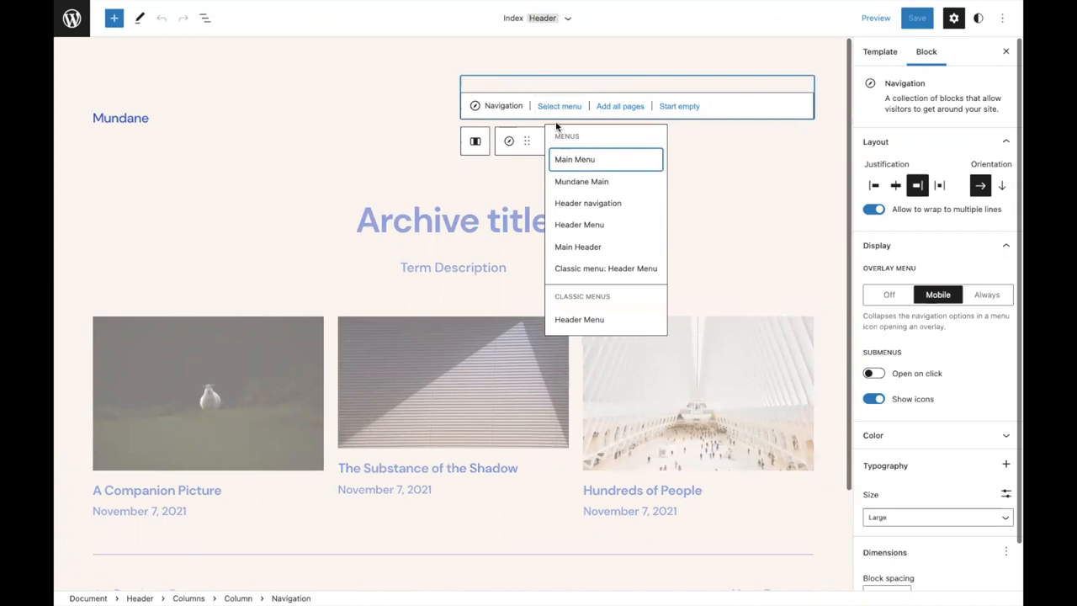
mouse_move(582, 182)
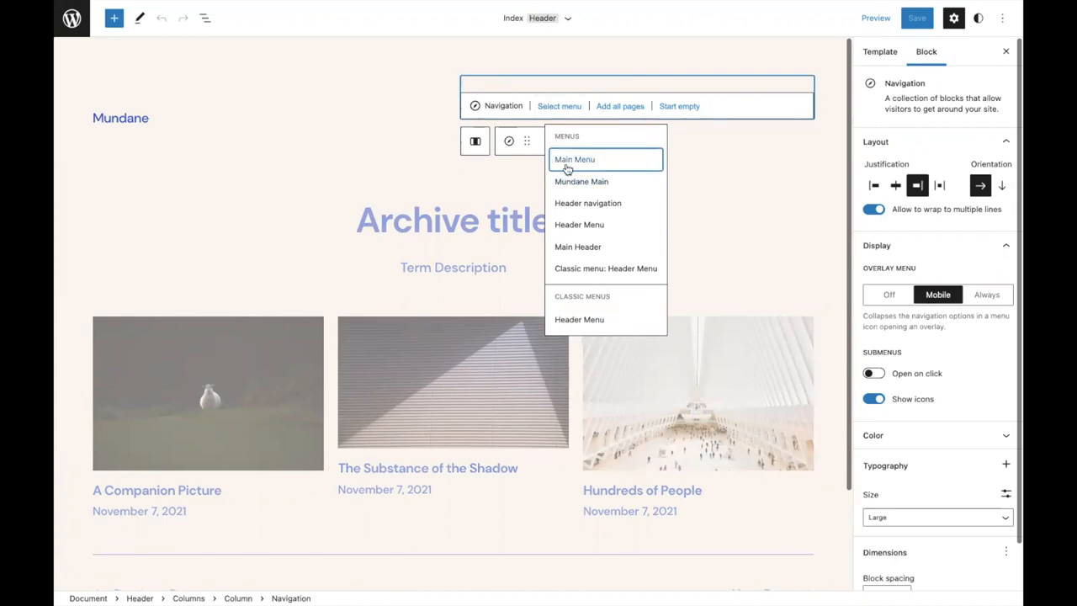
click(576, 158)
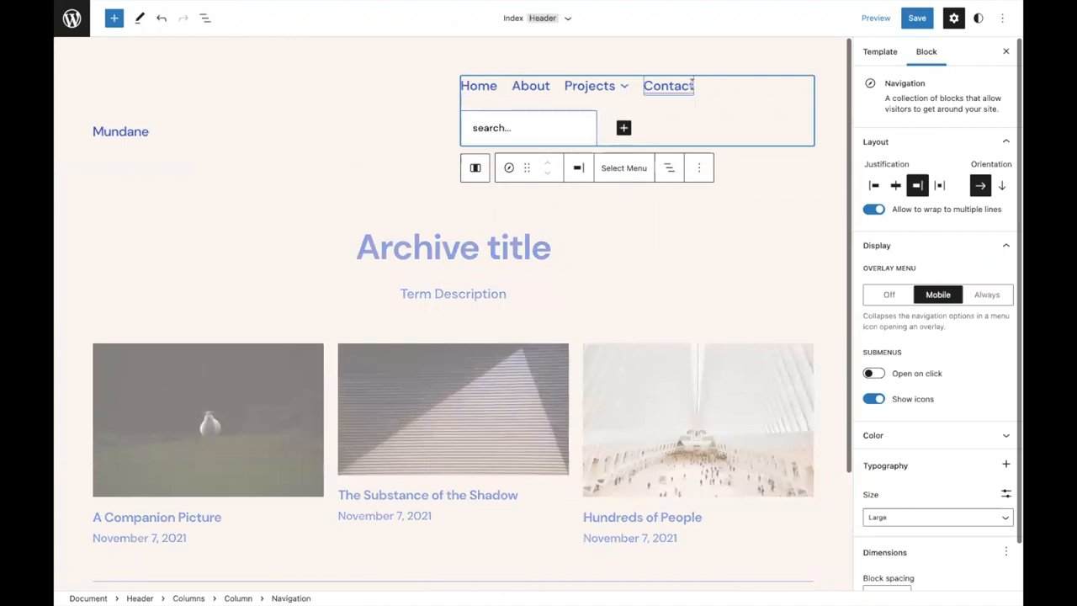
click(478, 84)
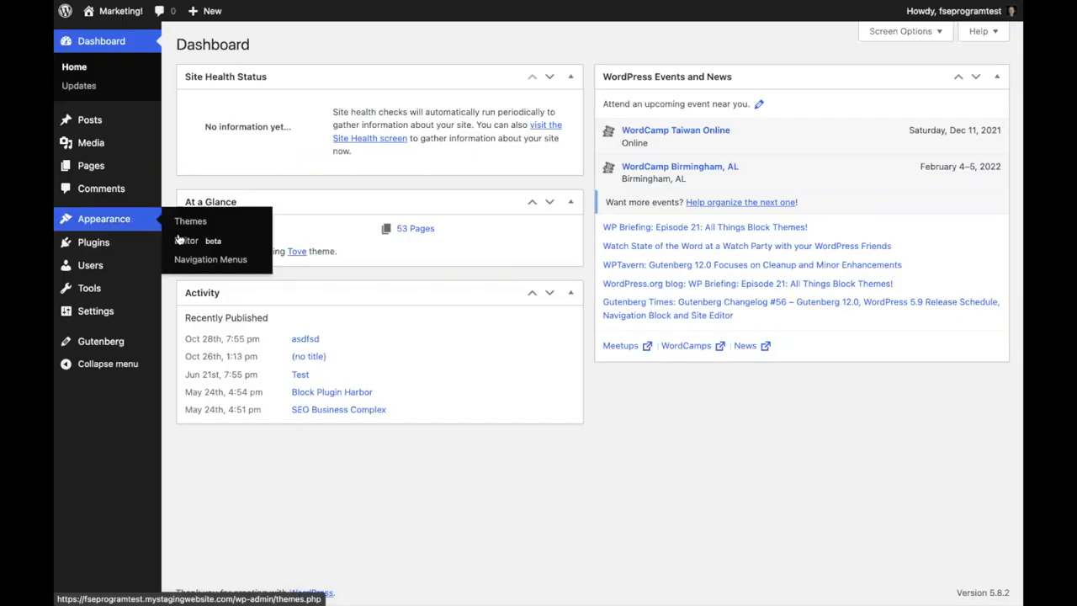
Step: Trash the long-named classic menu and the draft Navigation menu from the Navigation Menus list
click(210, 259)
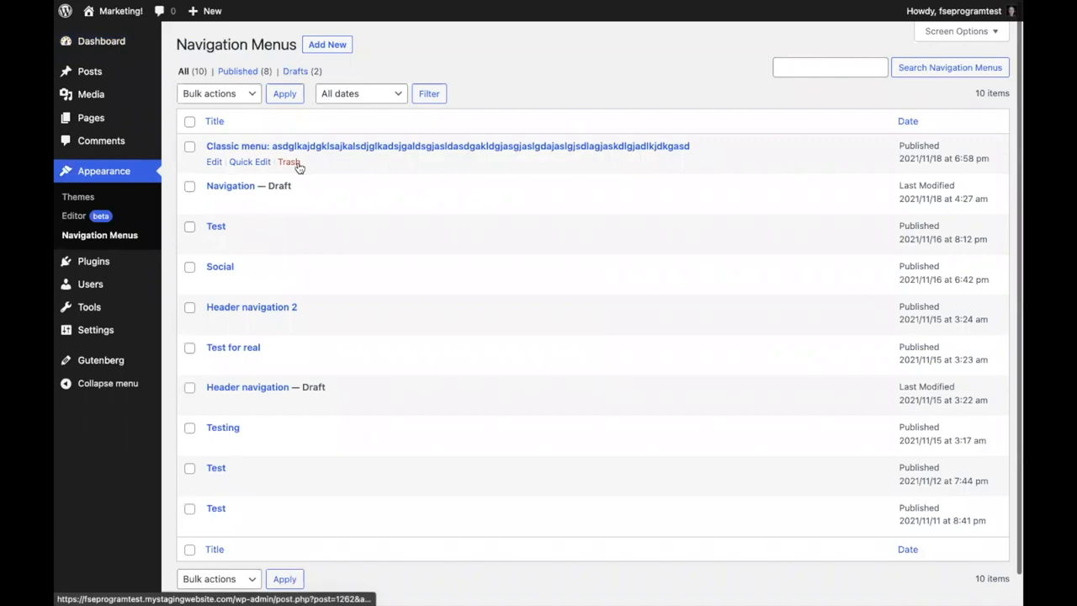
click(289, 162)
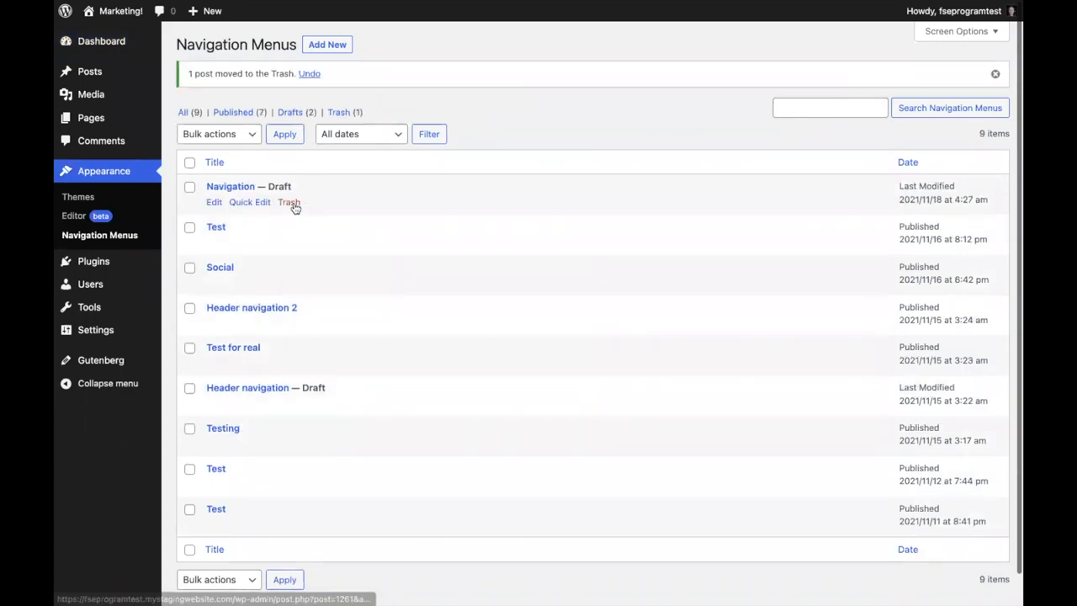
click(289, 202)
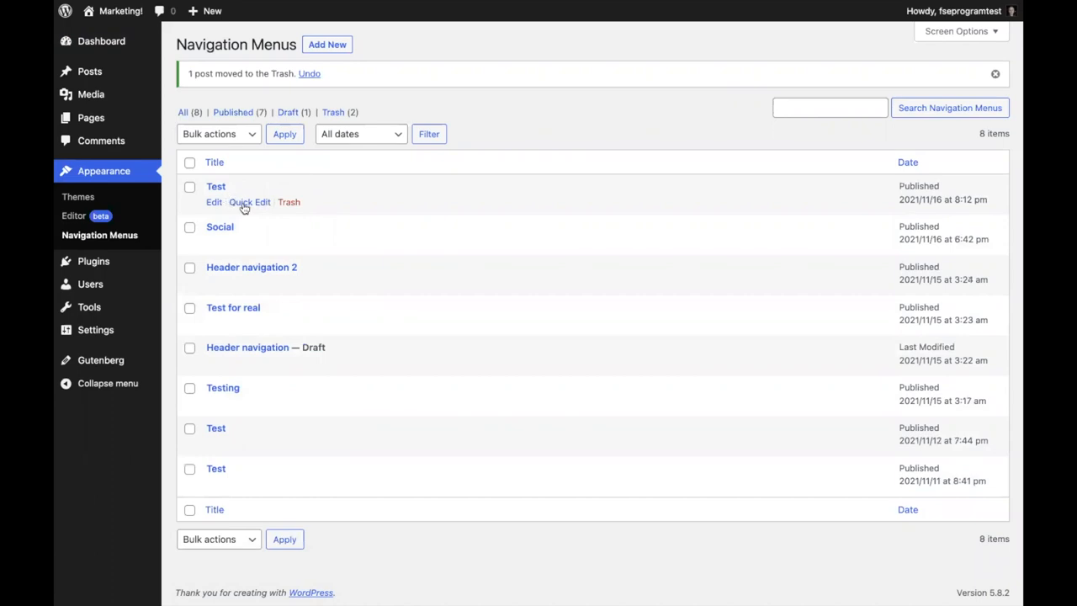
Step: Rename the Test menu to 'Testing Fun' via Quick Edit, then trash the draft Header navigation menu
click(249, 202)
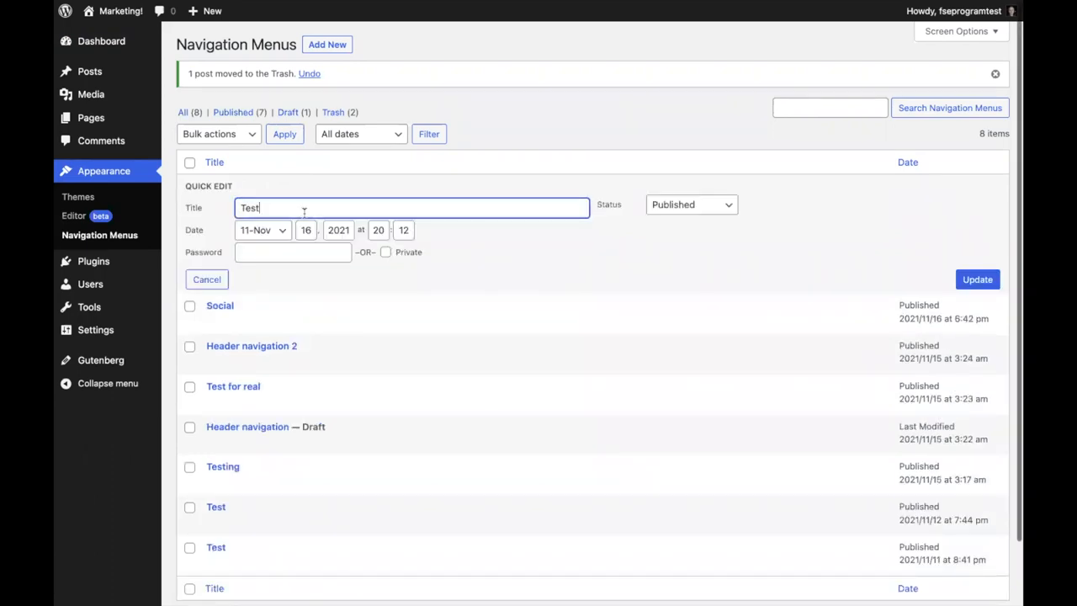
text(Testing Fun!)
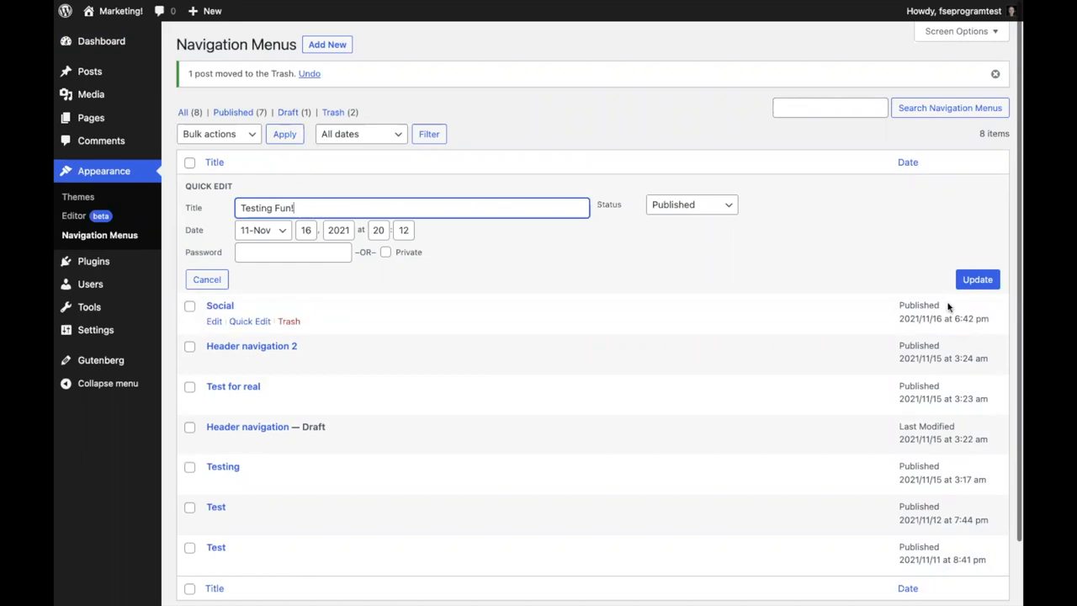
click(976, 279)
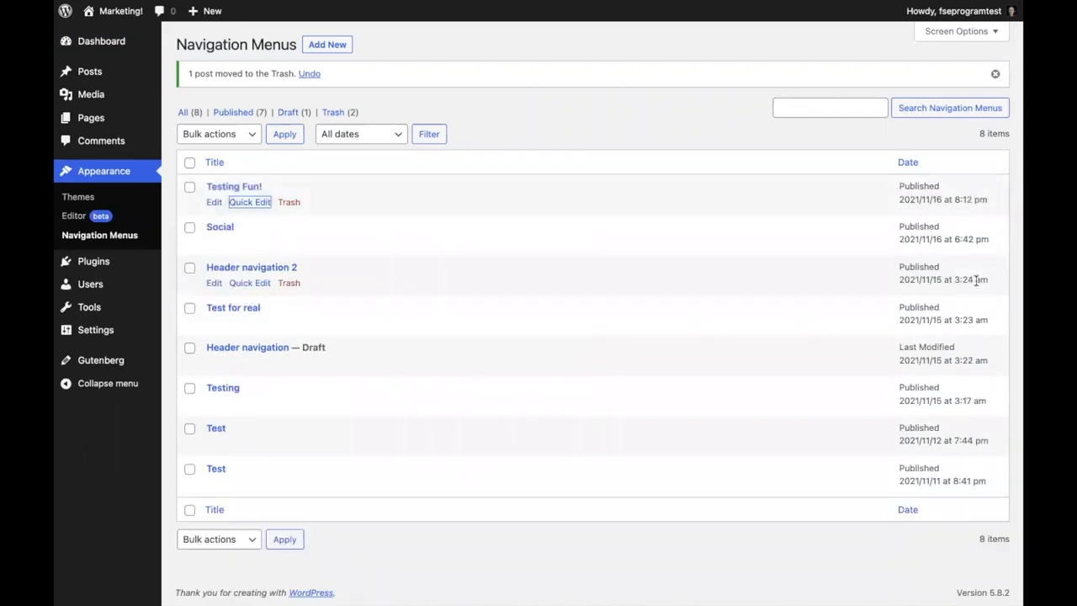
mouse_move(289, 364)
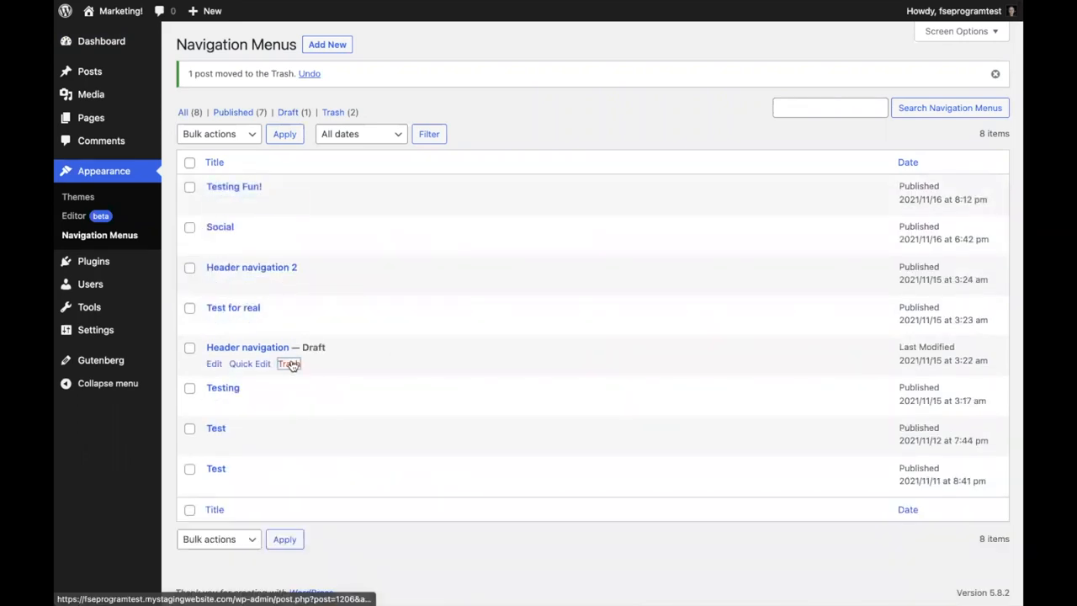
click(288, 364)
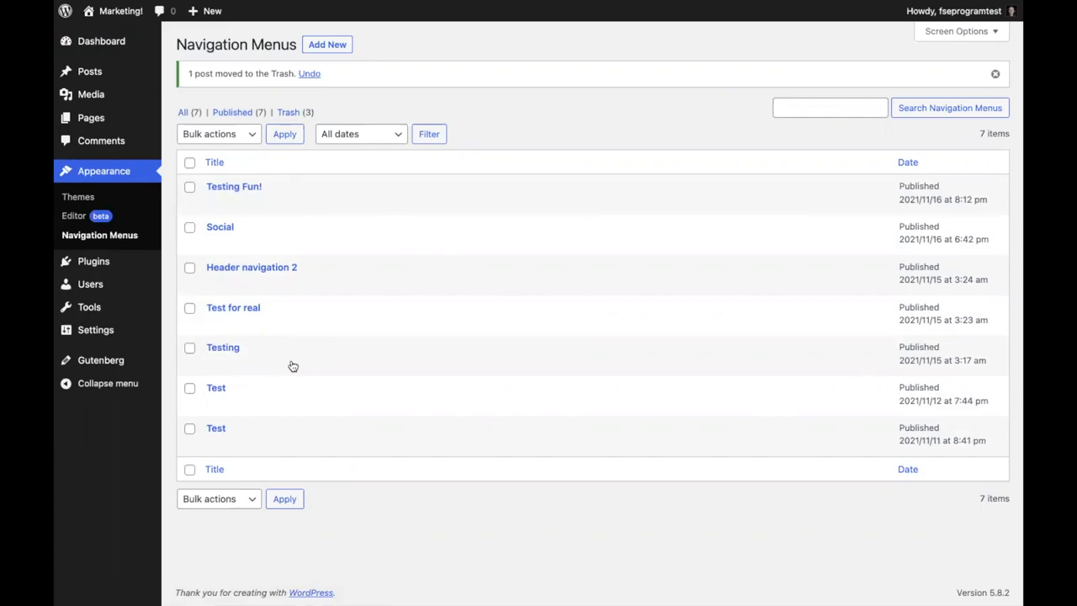